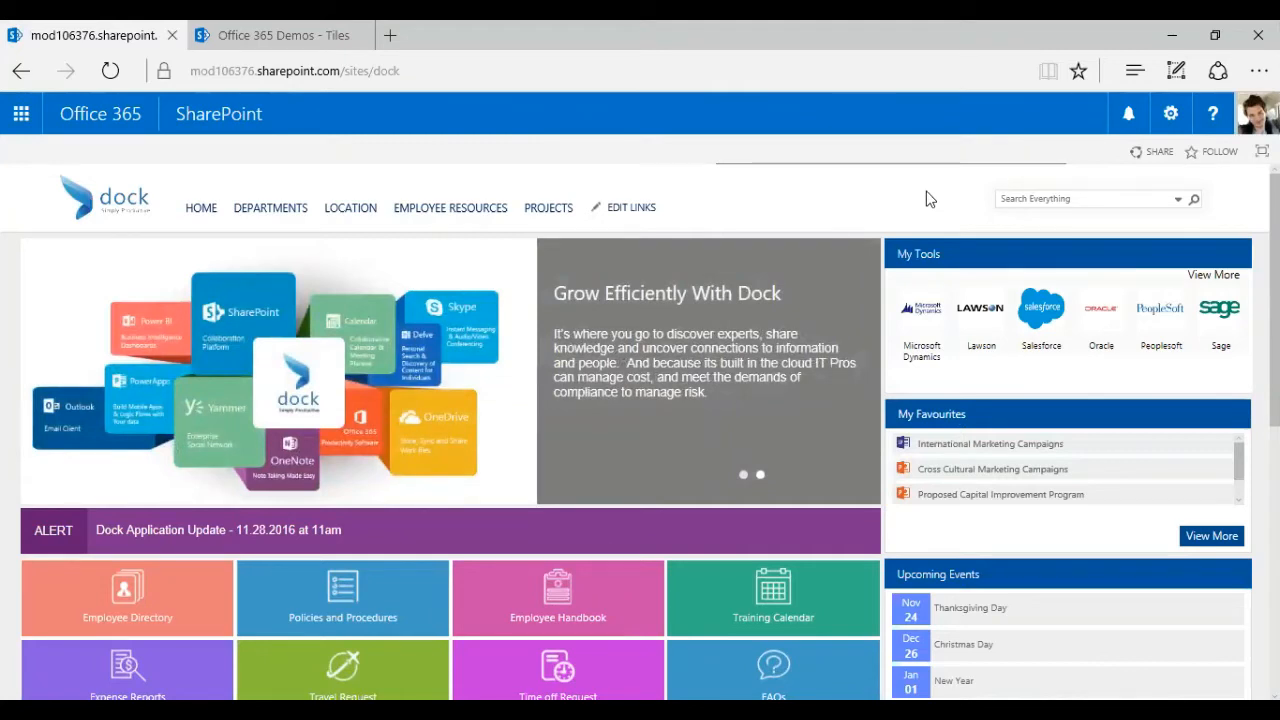
mouse_move(884, 206)
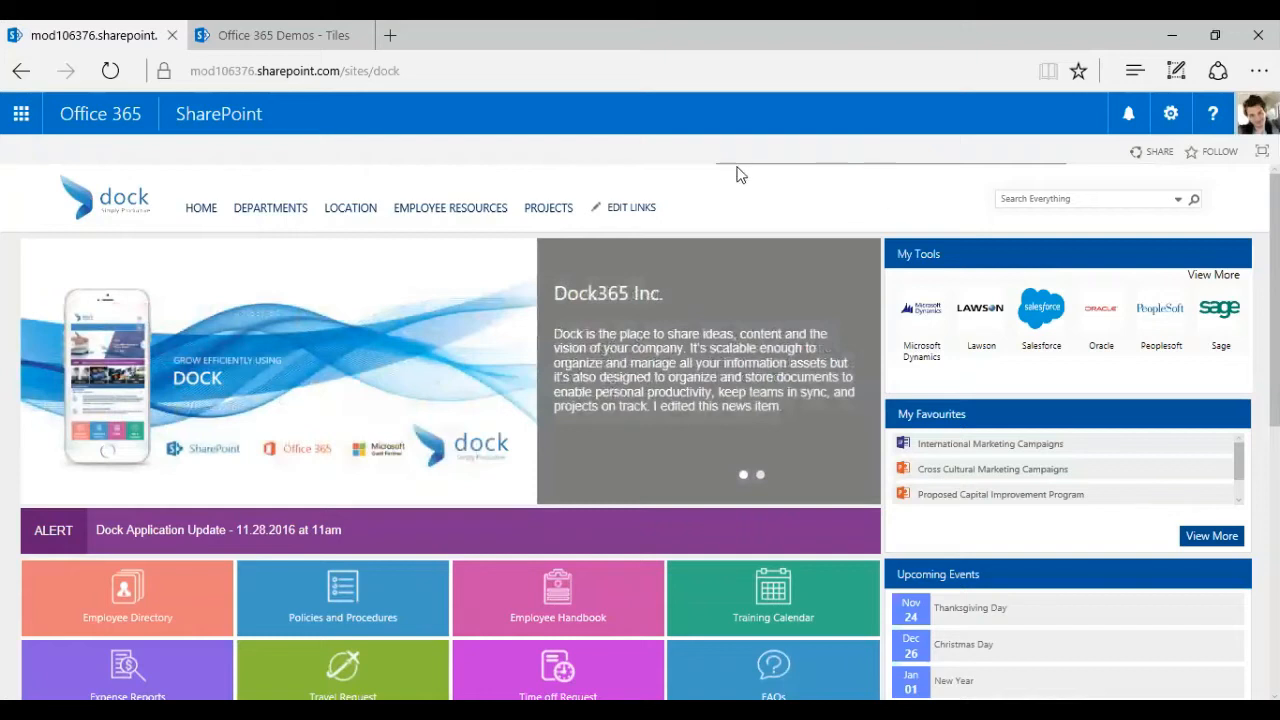
mouse_move(967, 203)
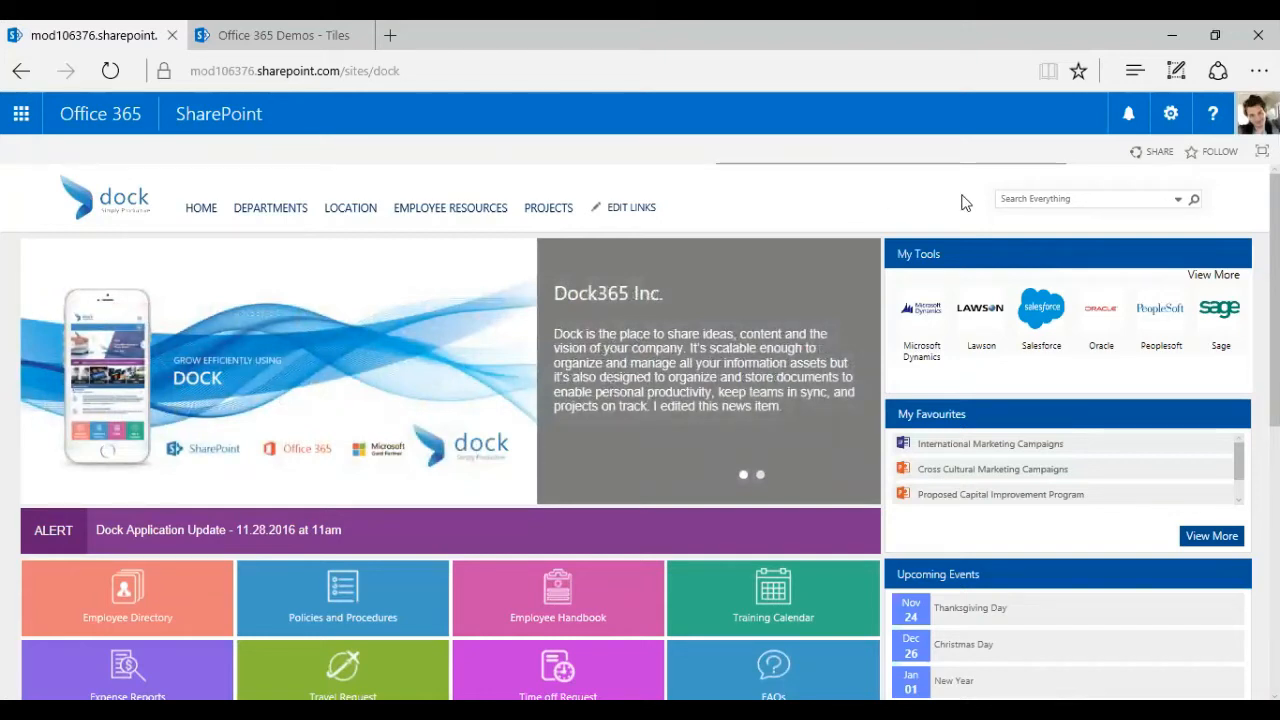
mouse_move(828, 200)
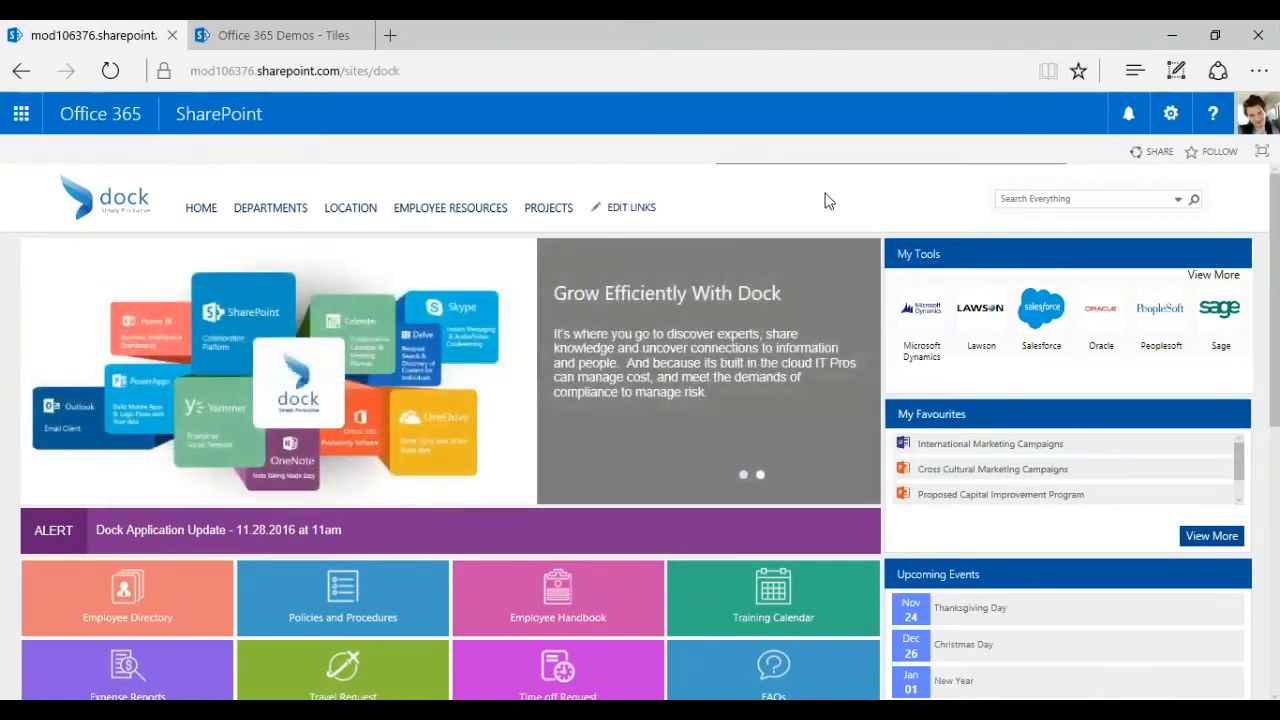
Step: Open Site settings for the Office 365 Demos site from the gear menu
left_click(270, 207)
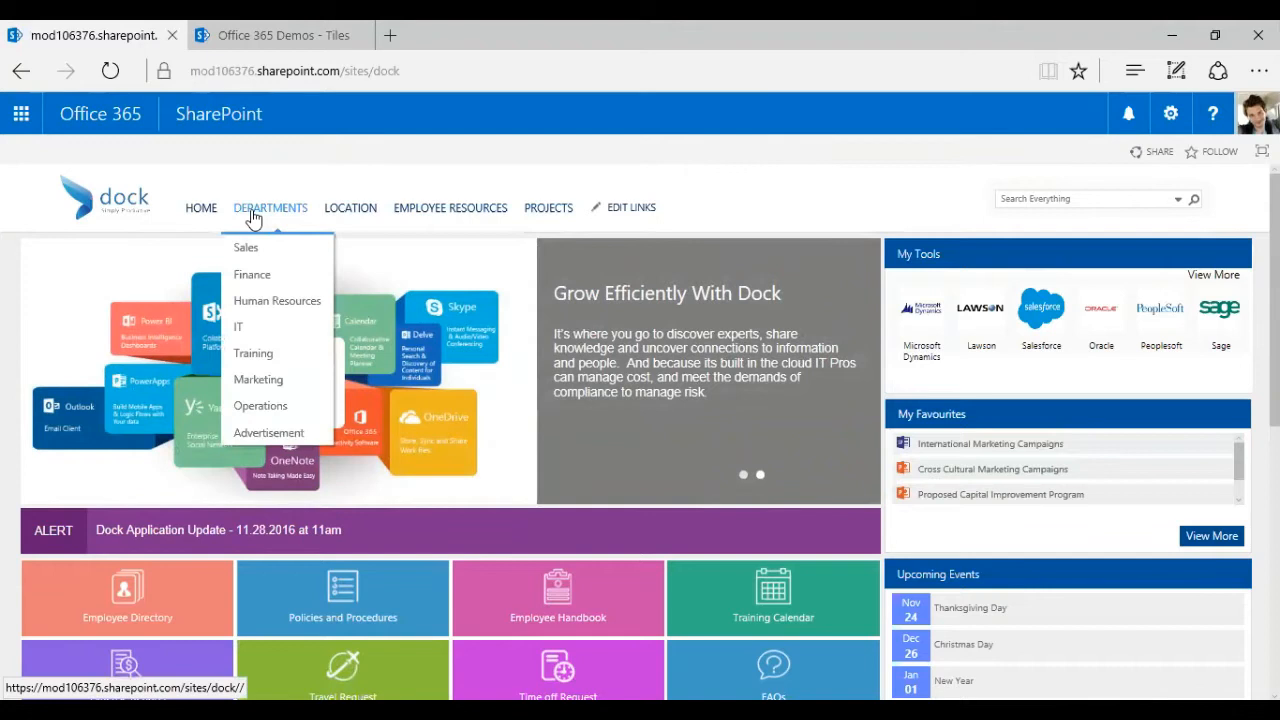
mouse_move(263, 214)
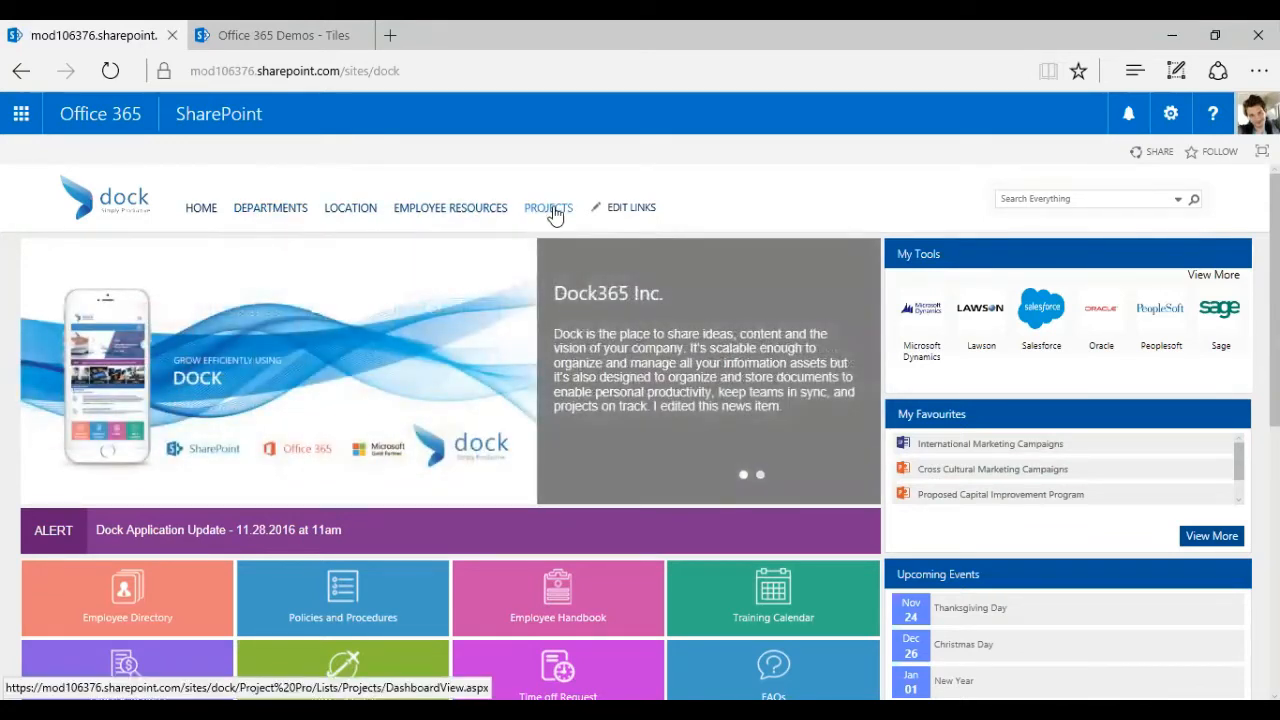
mouse_move(450, 208)
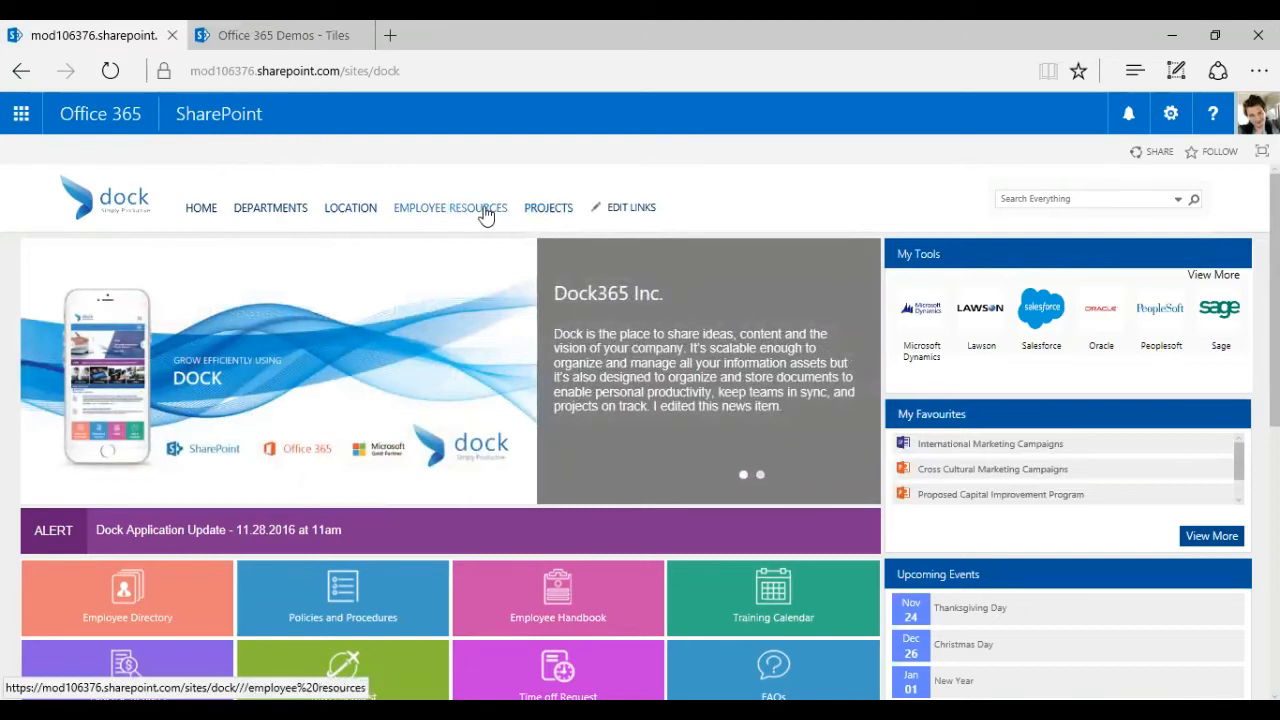
mouse_move(838, 213)
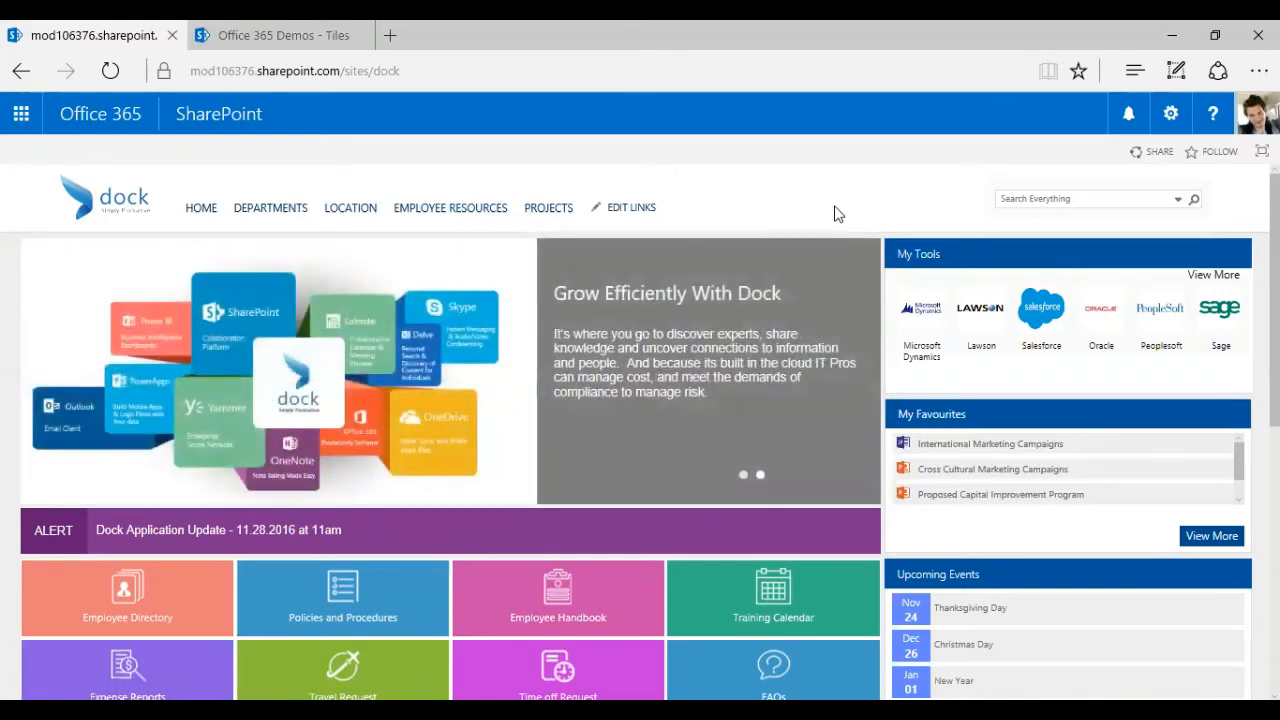
scroll("down", 3)
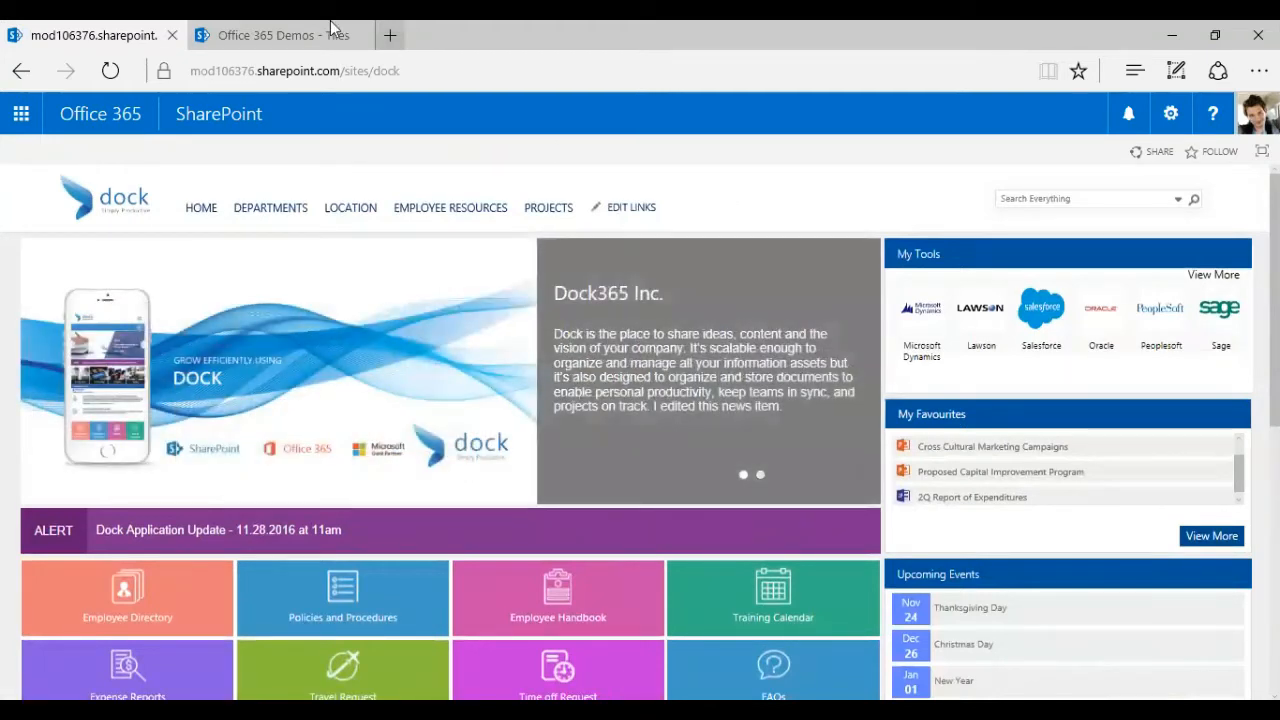
left_click(265, 35)
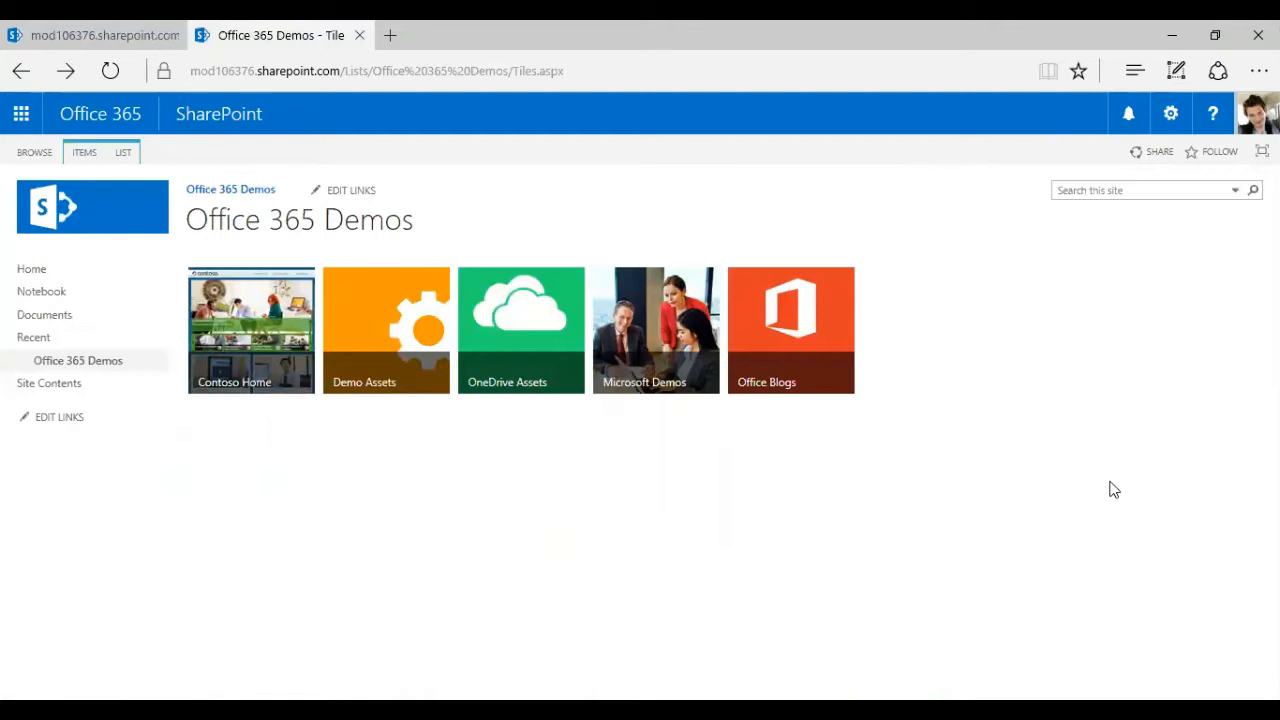
mouse_move(1170, 113)
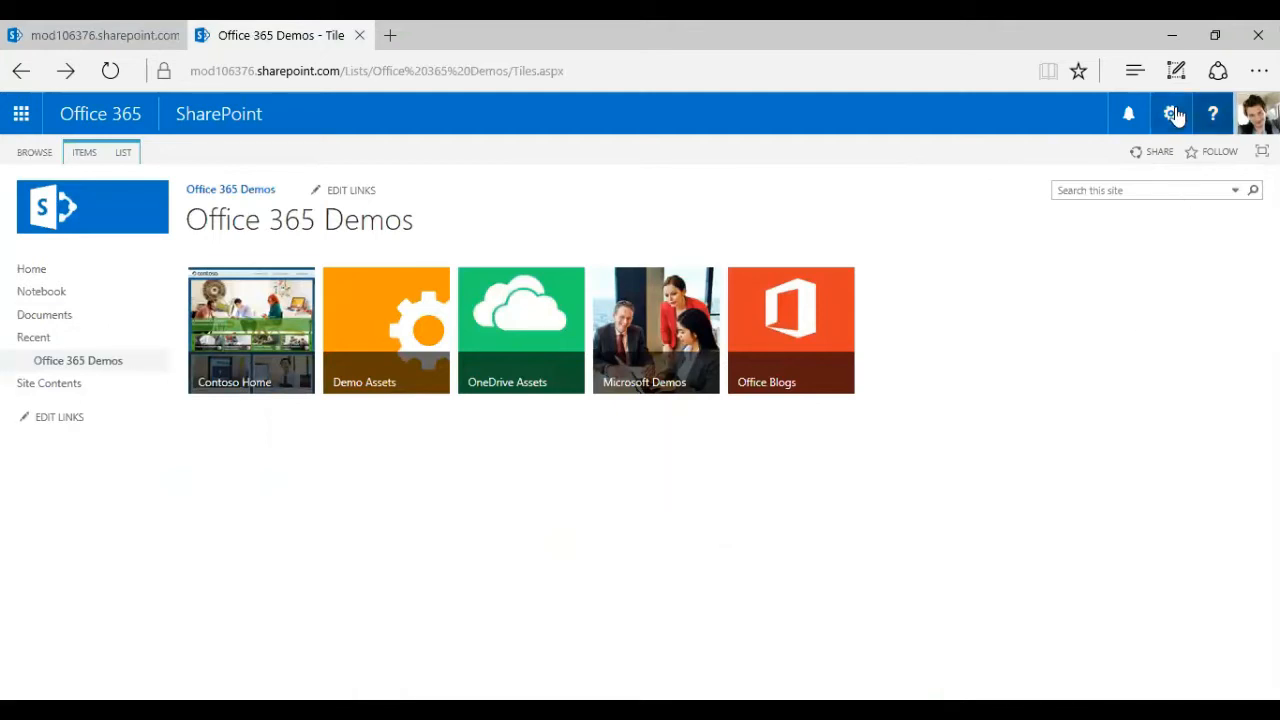
mouse_move(1171, 113)
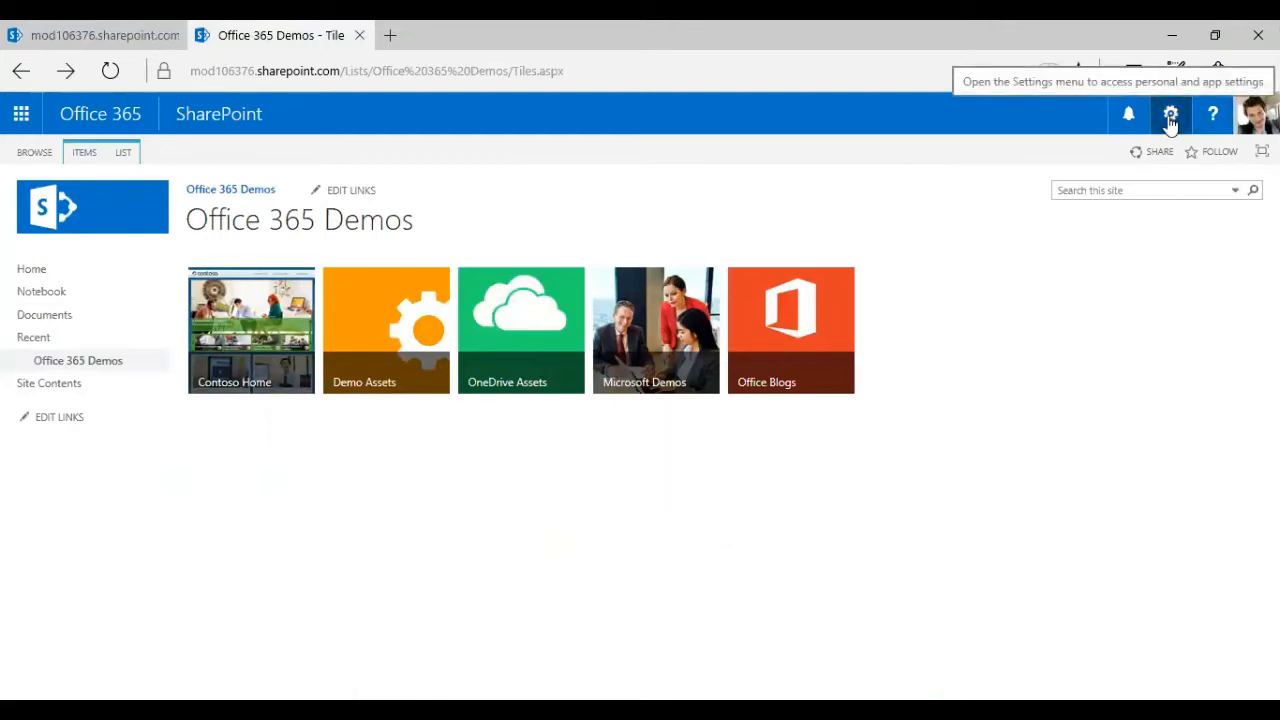
left_click(1170, 113)
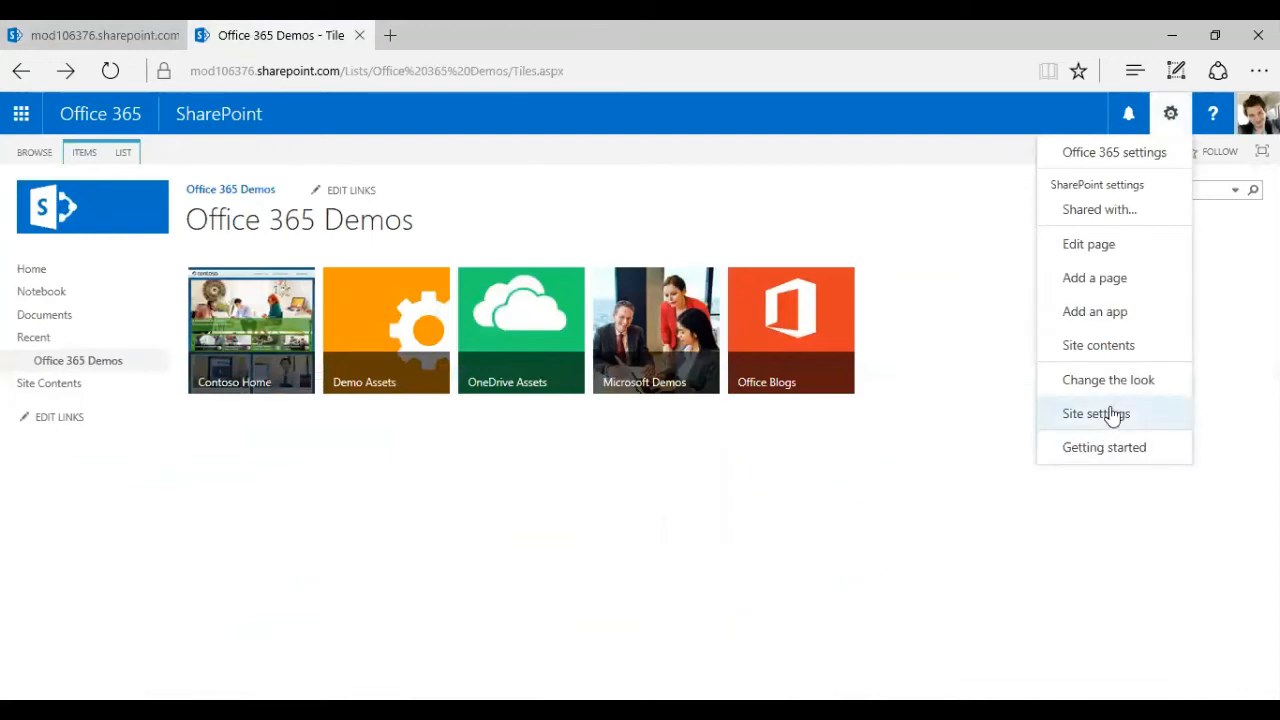
left_click(1096, 413)
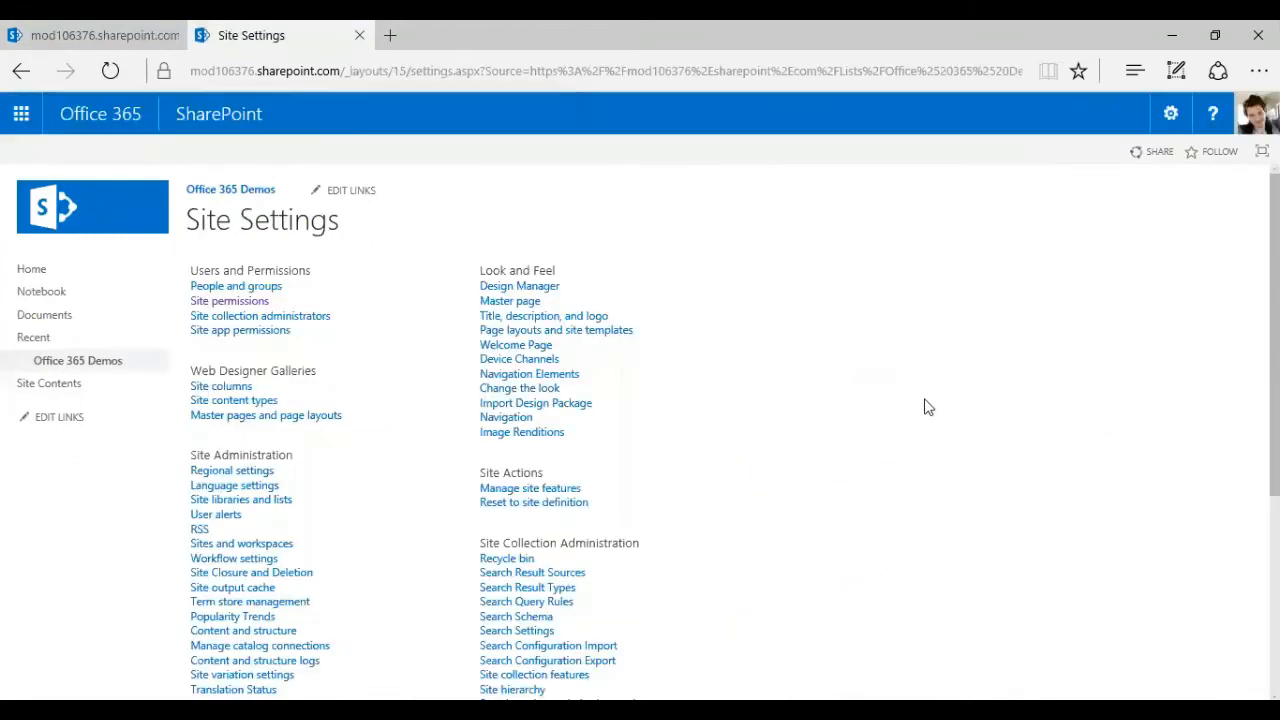
mouse_move(363, 263)
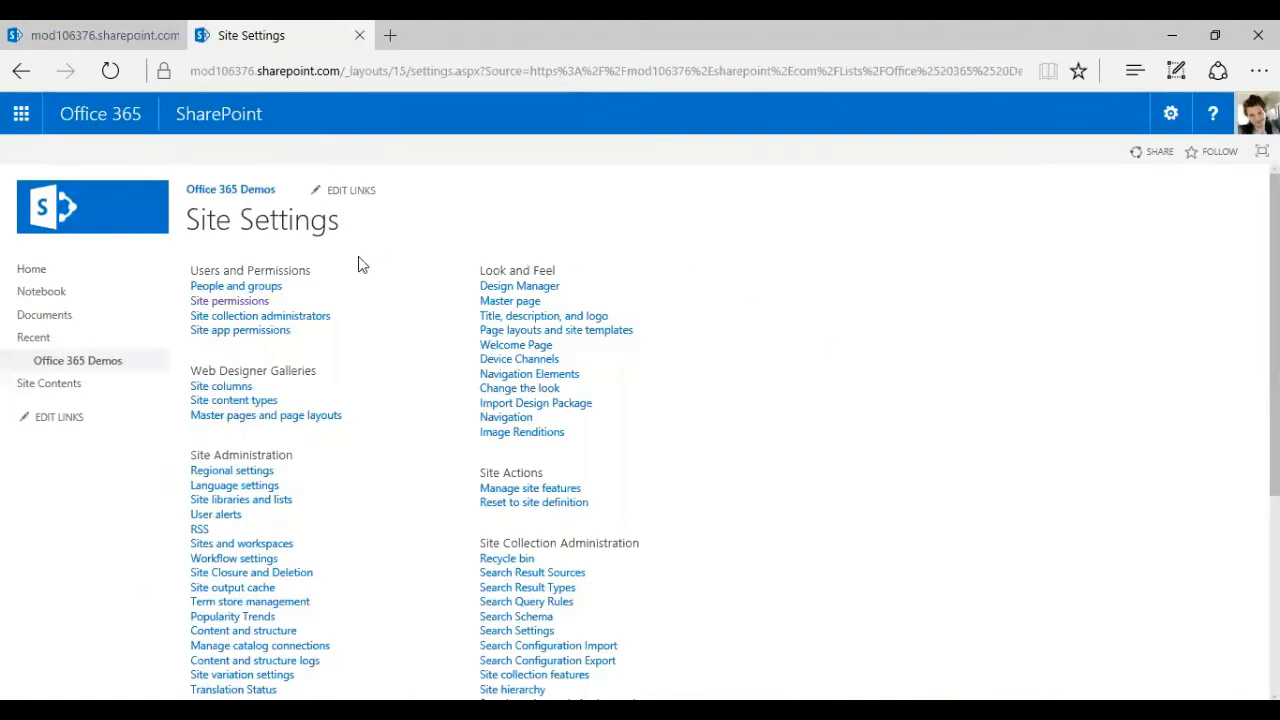
mouse_move(261, 313)
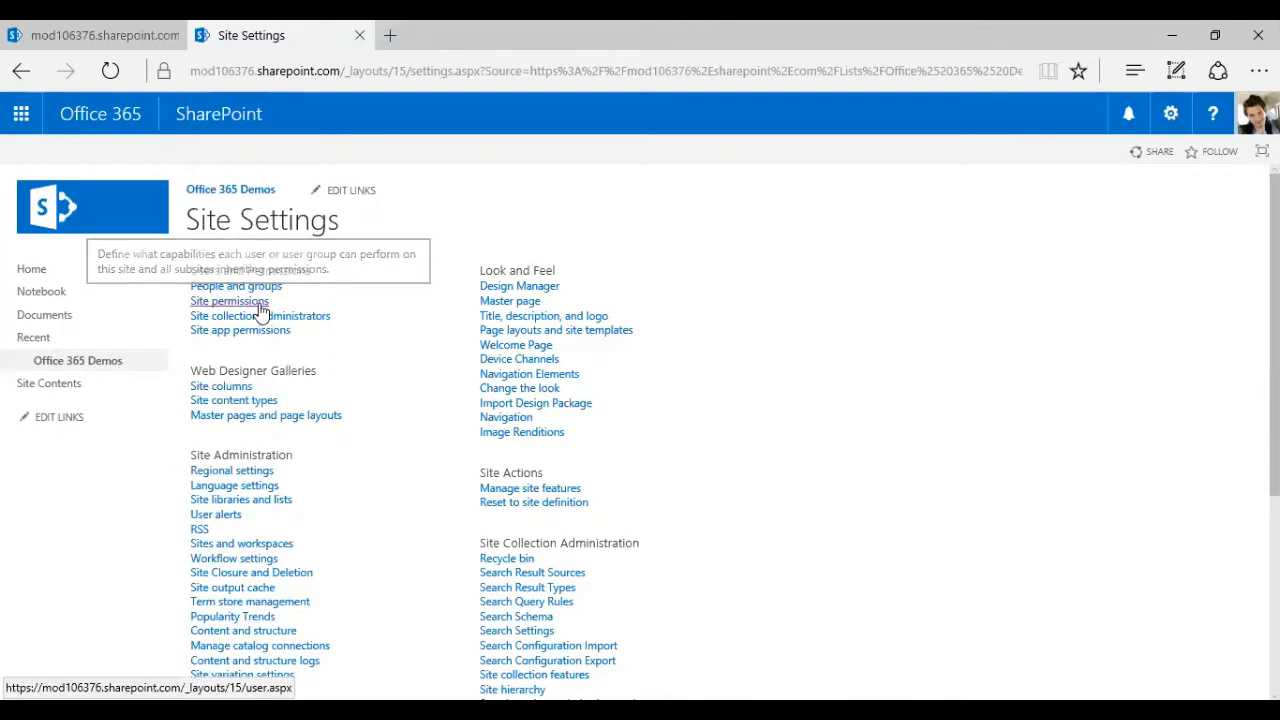
Step: Open Site permissions and check the first user, holding Full Control and Contribute
left_click(229, 301)
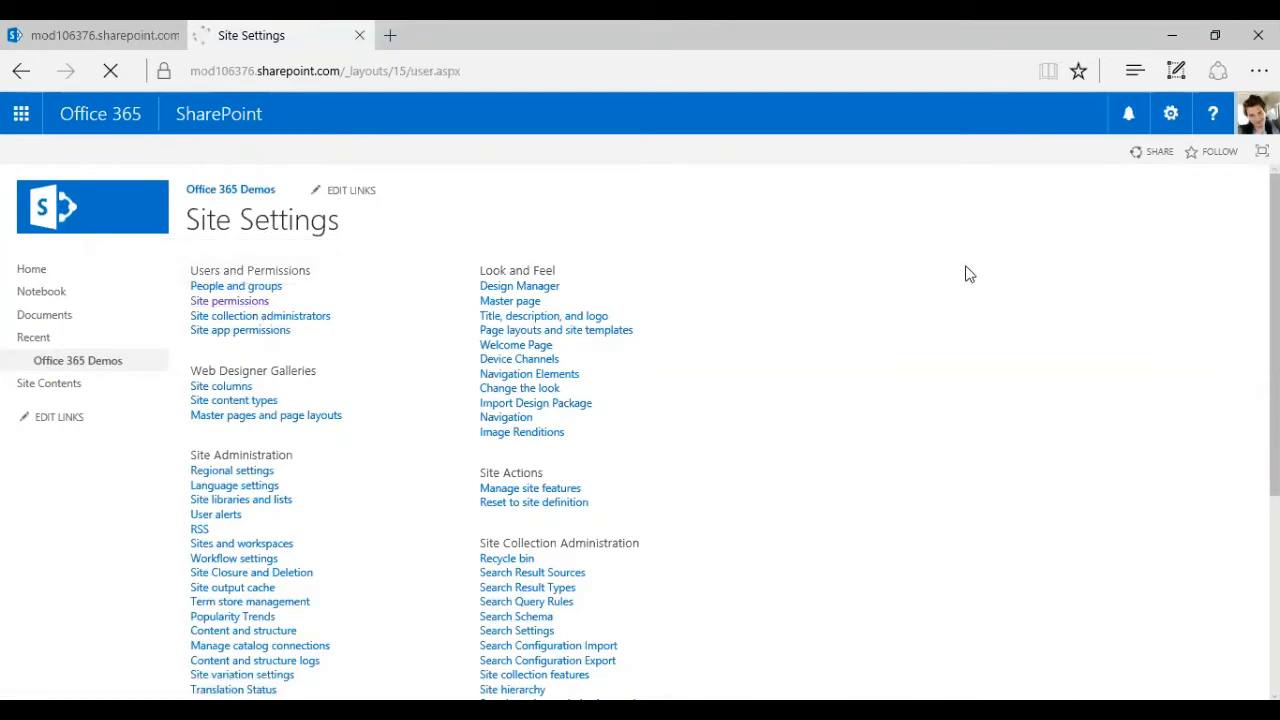
left_click(229, 300)
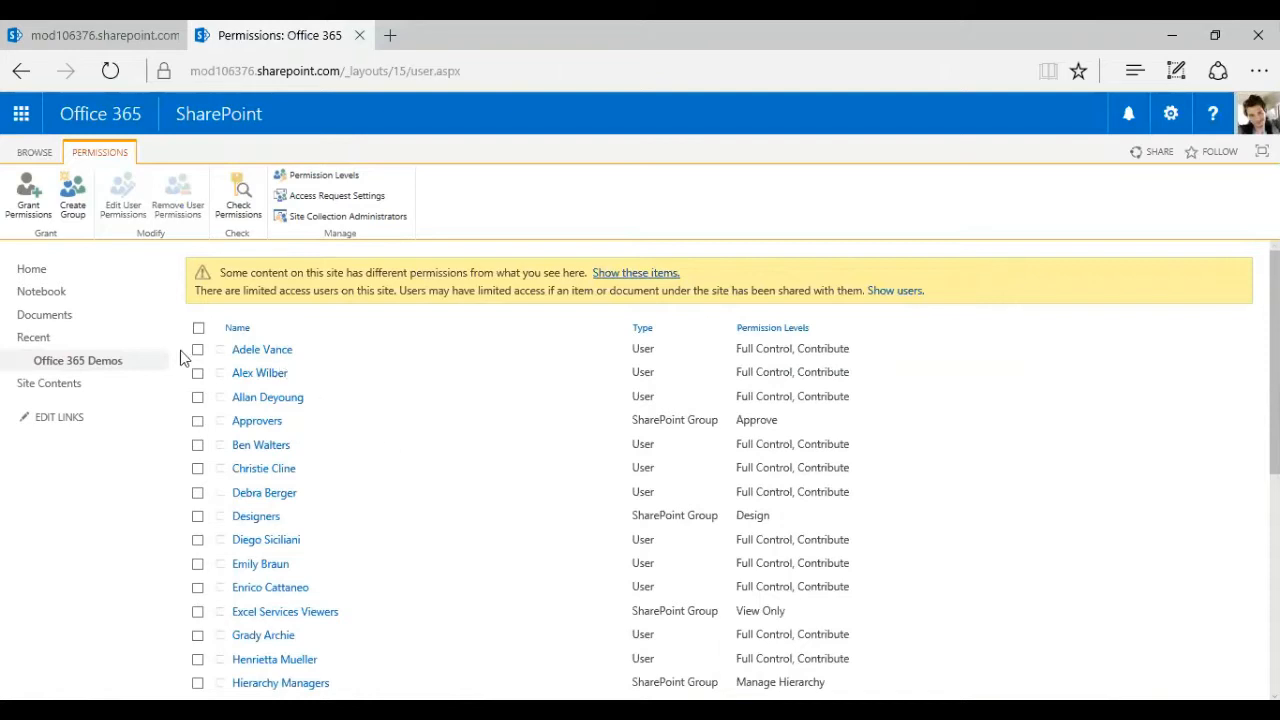
left_click(198, 349)
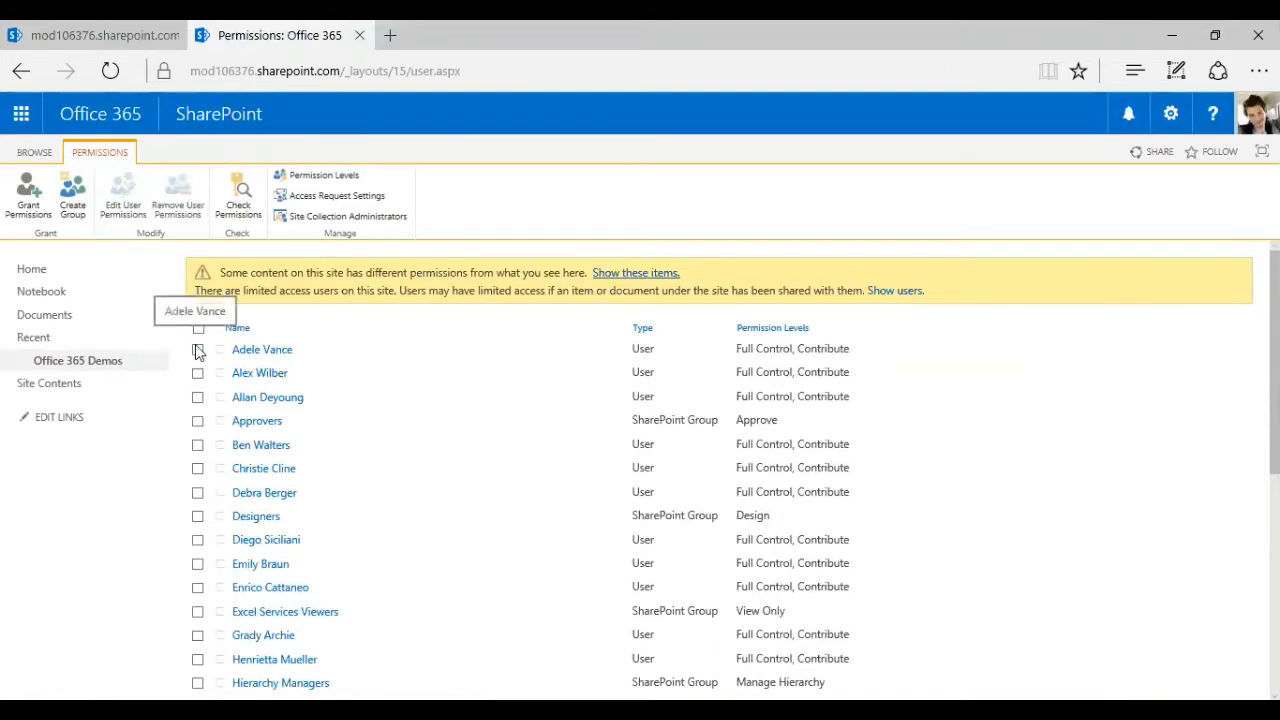
left_click(197, 349)
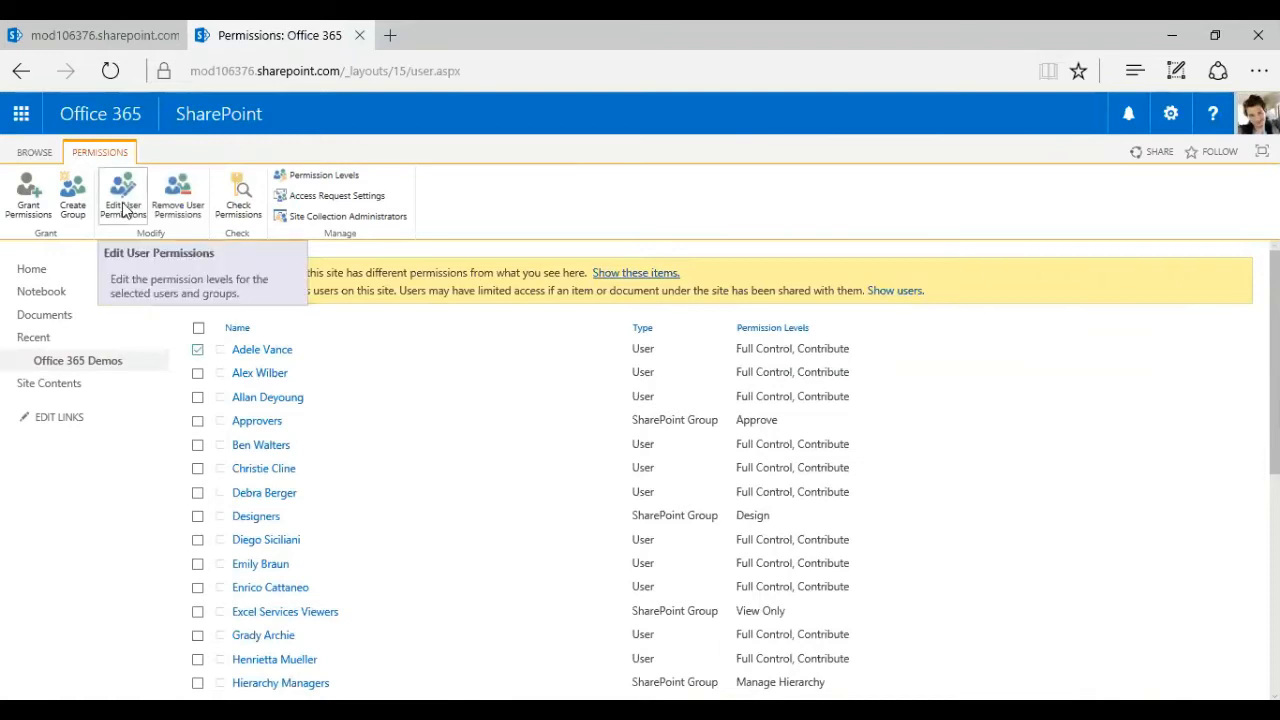
Step: Add Design to Adele Vance's permissions and review the restricted permission levels
left_click(122, 195)
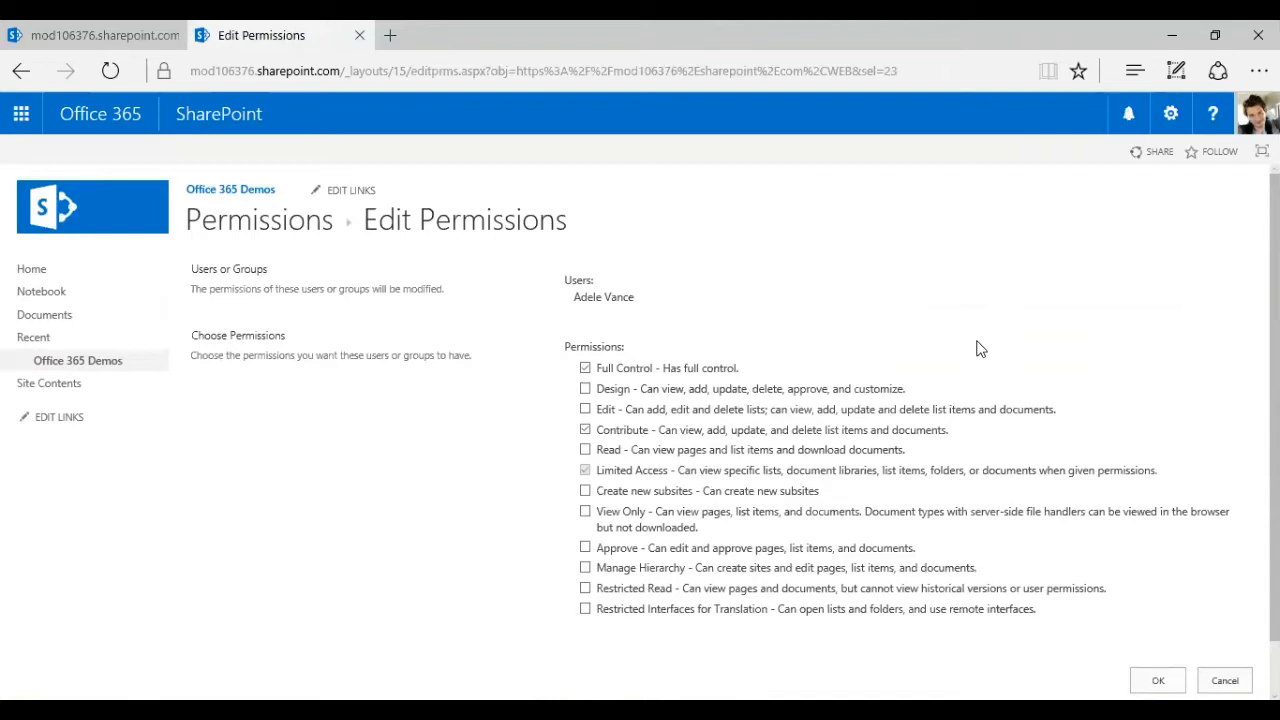
mouse_move(656, 299)
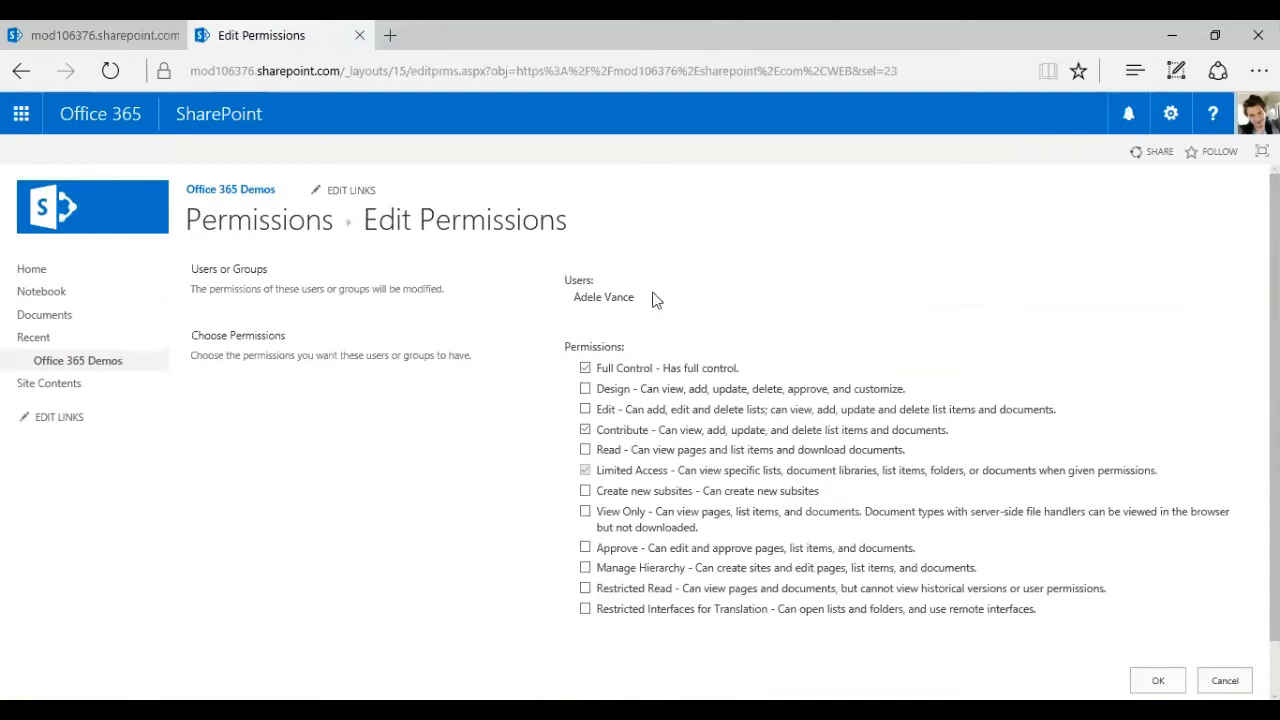
mouse_move(772, 305)
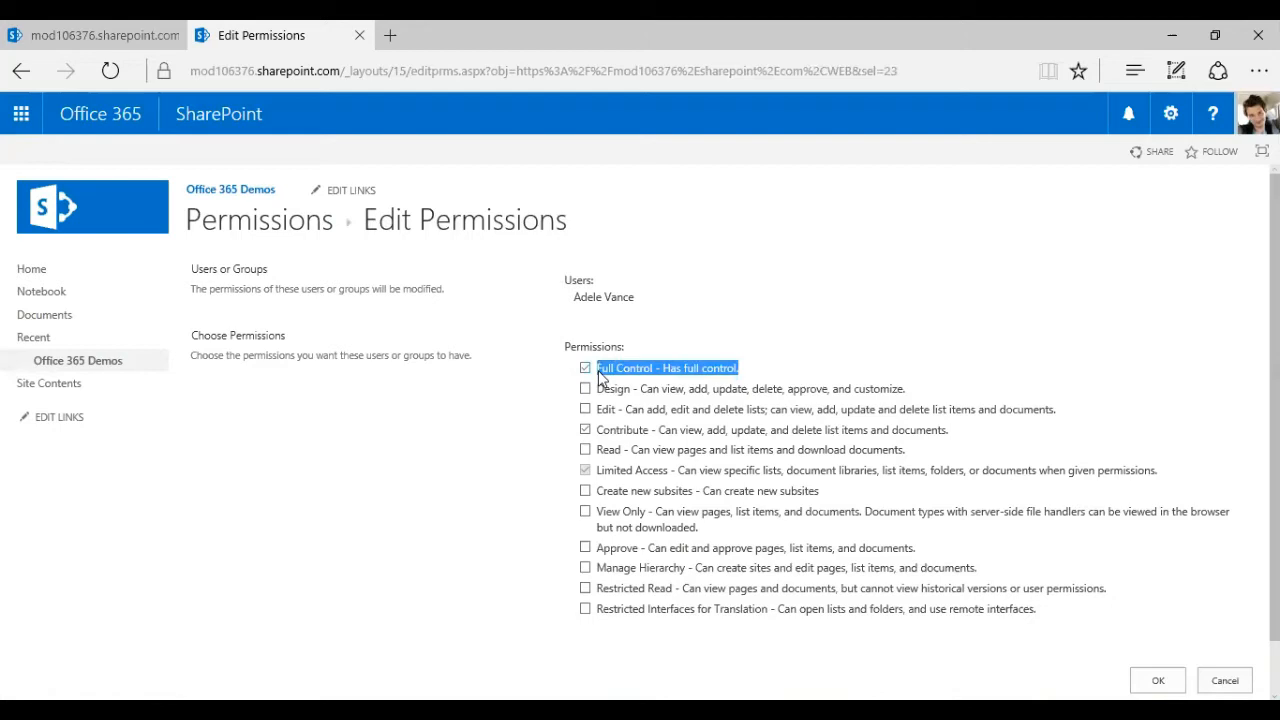
mouse_move(790, 378)
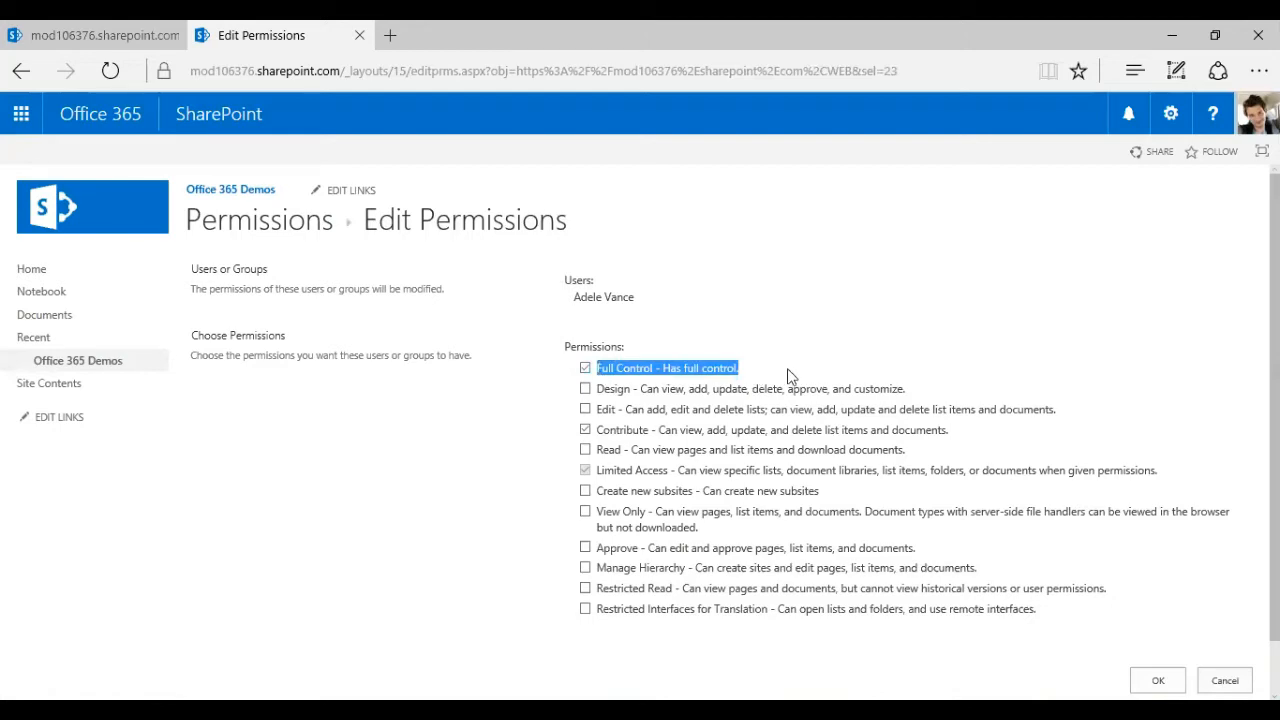
mouse_move(735, 390)
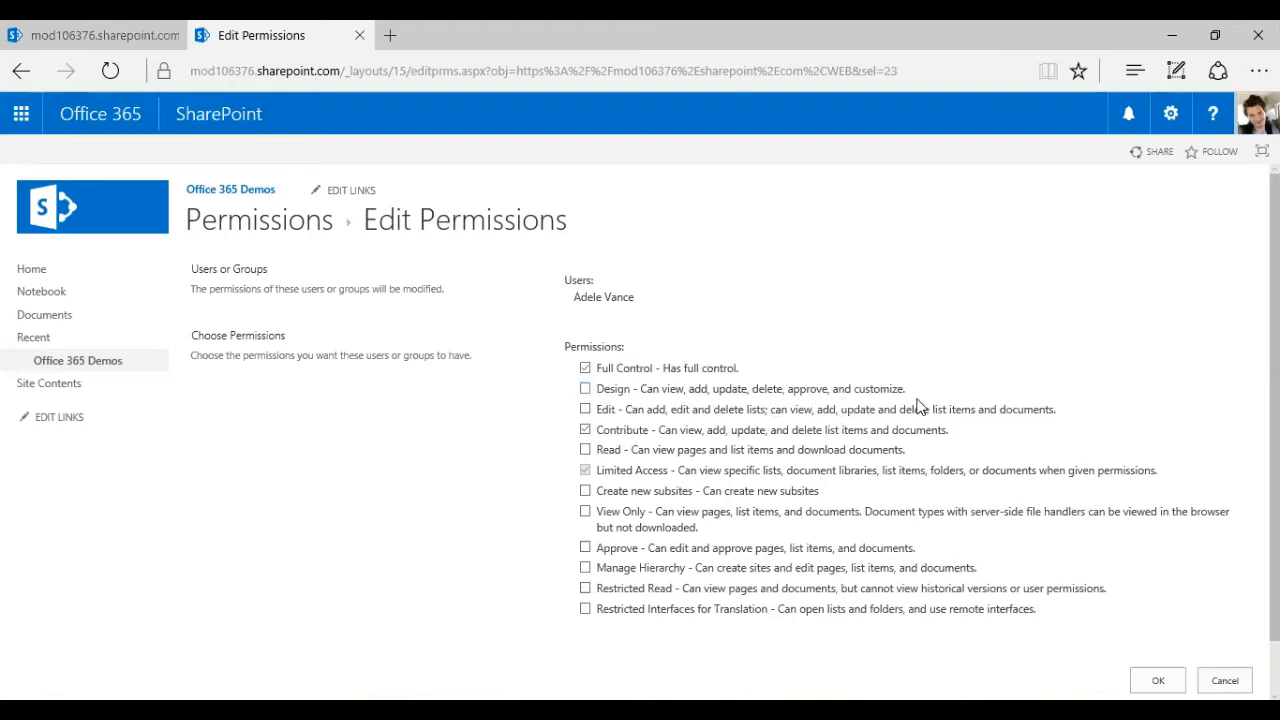
left_click(585, 388)
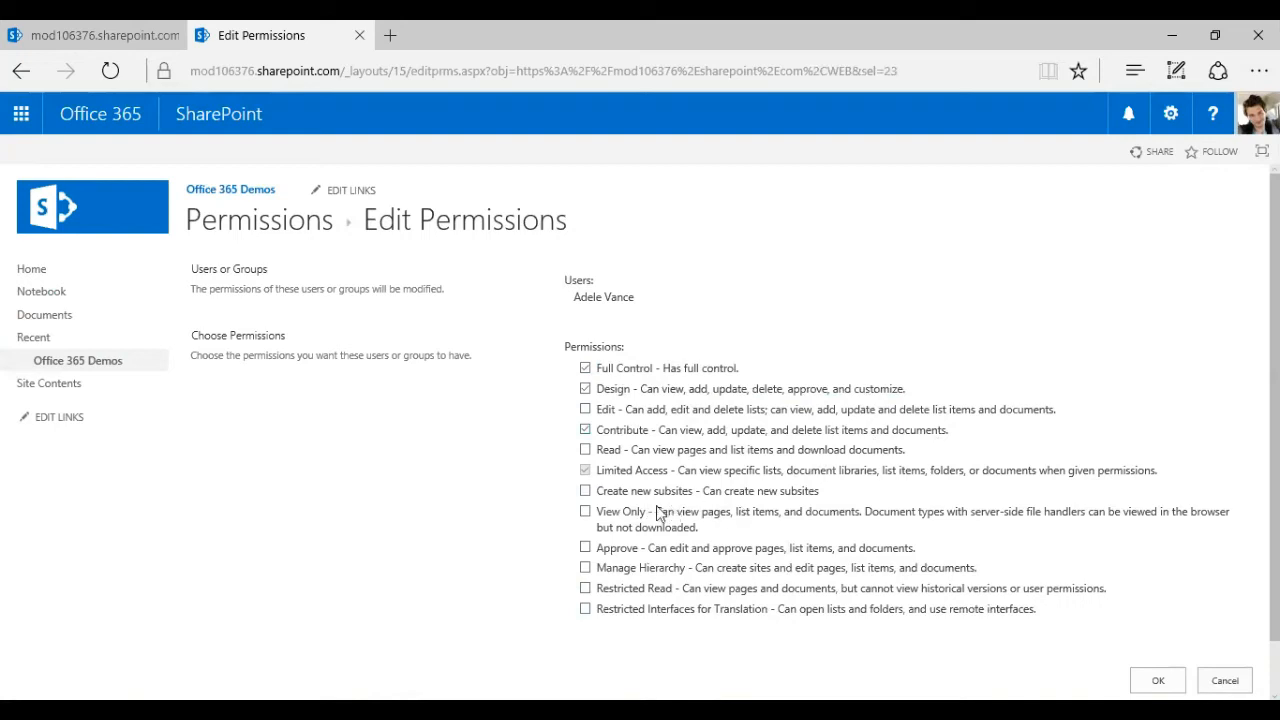
mouse_move(658, 513)
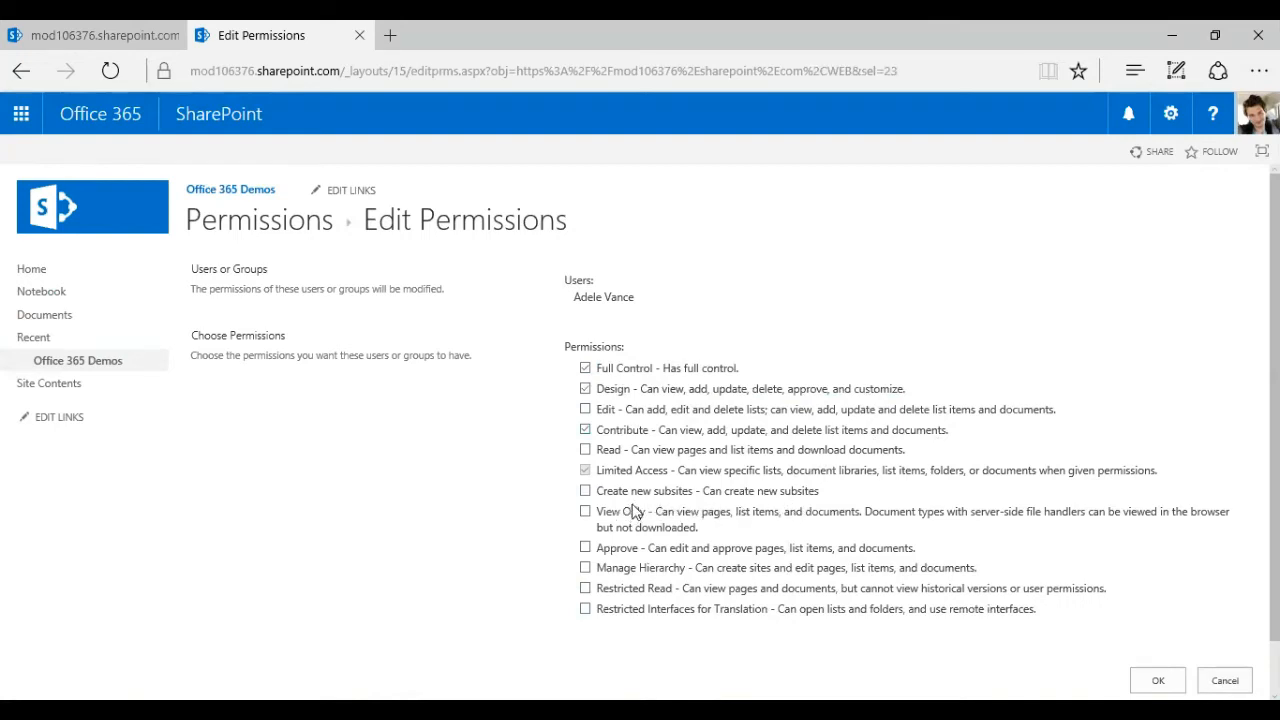
mouse_move(678, 515)
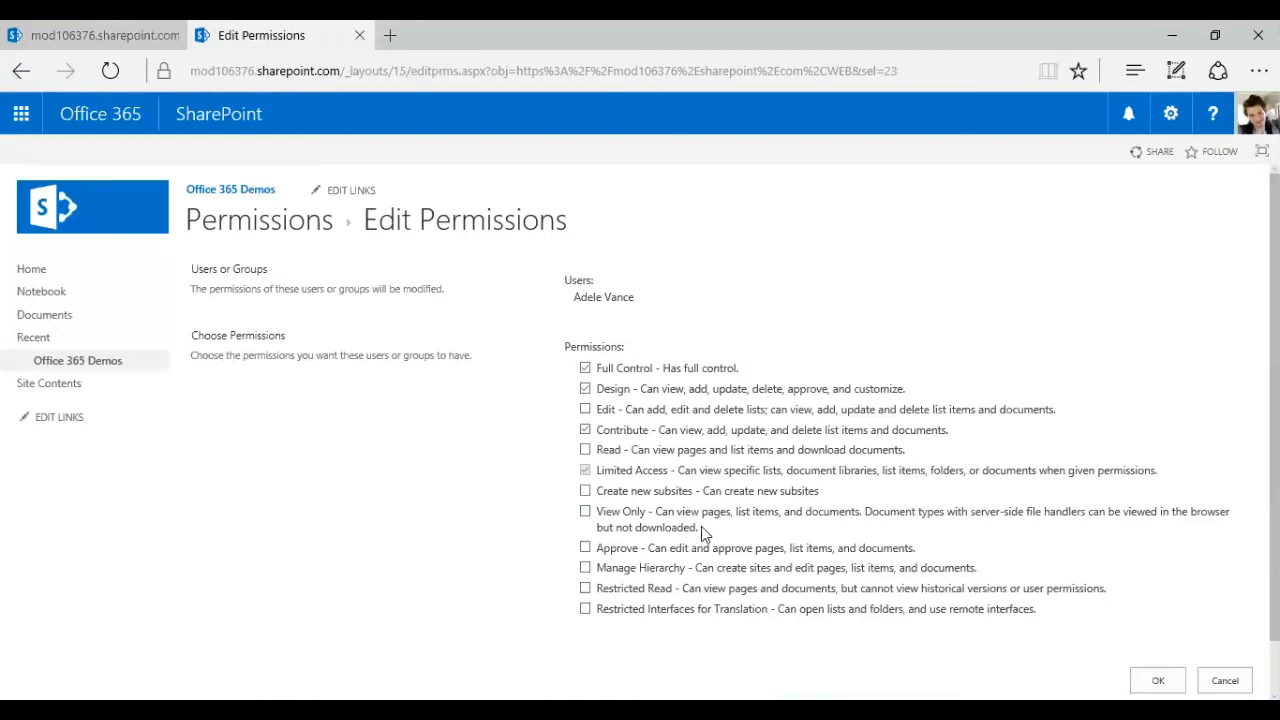
mouse_move(835, 568)
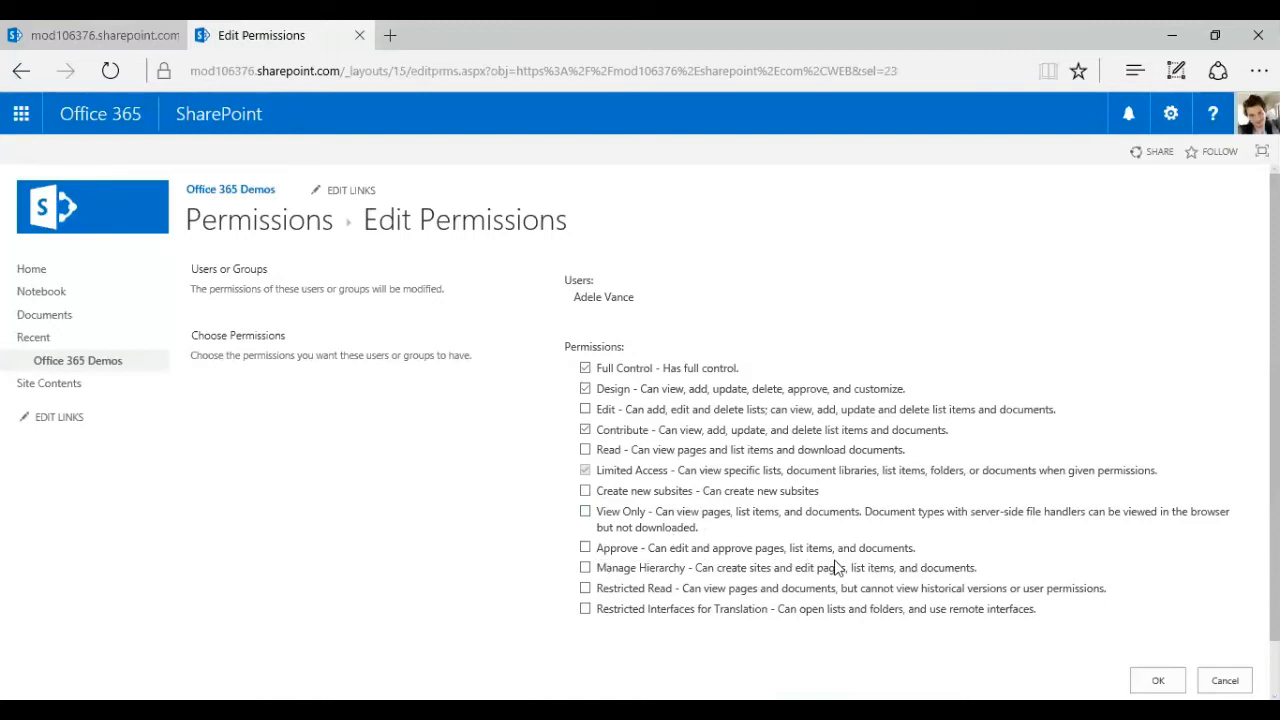
mouse_move(740, 567)
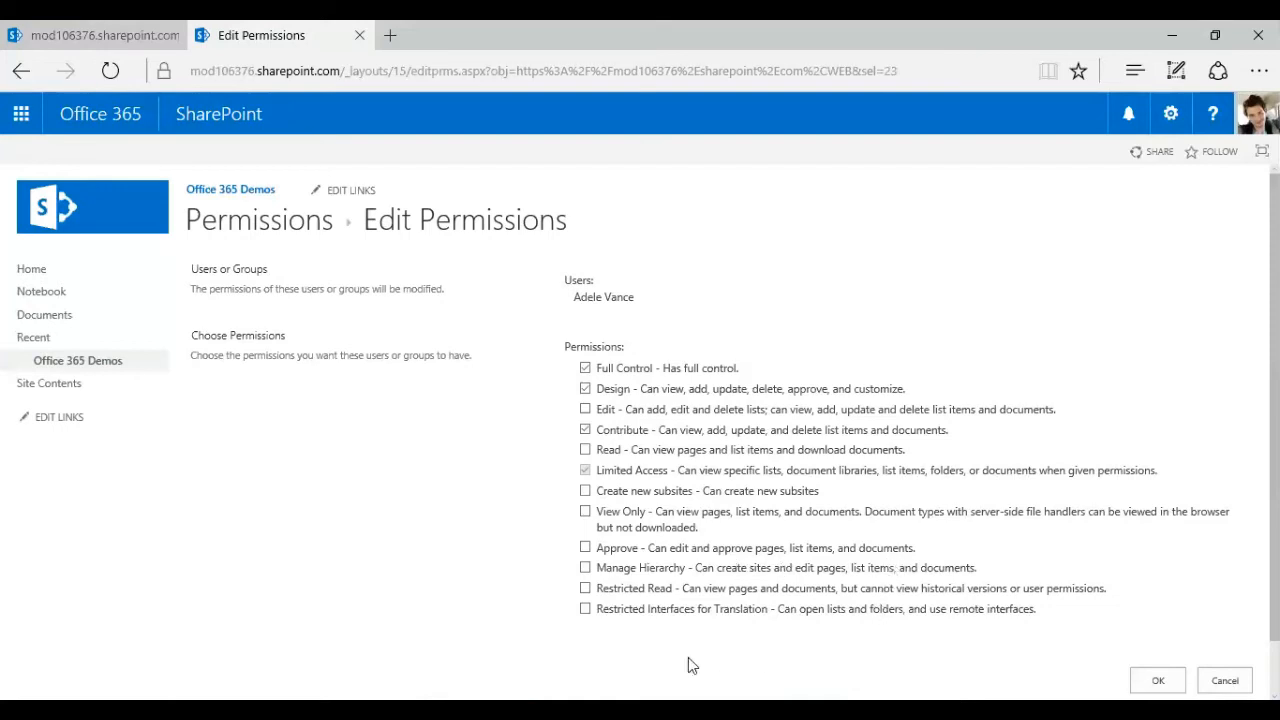
mouse_move(740, 585)
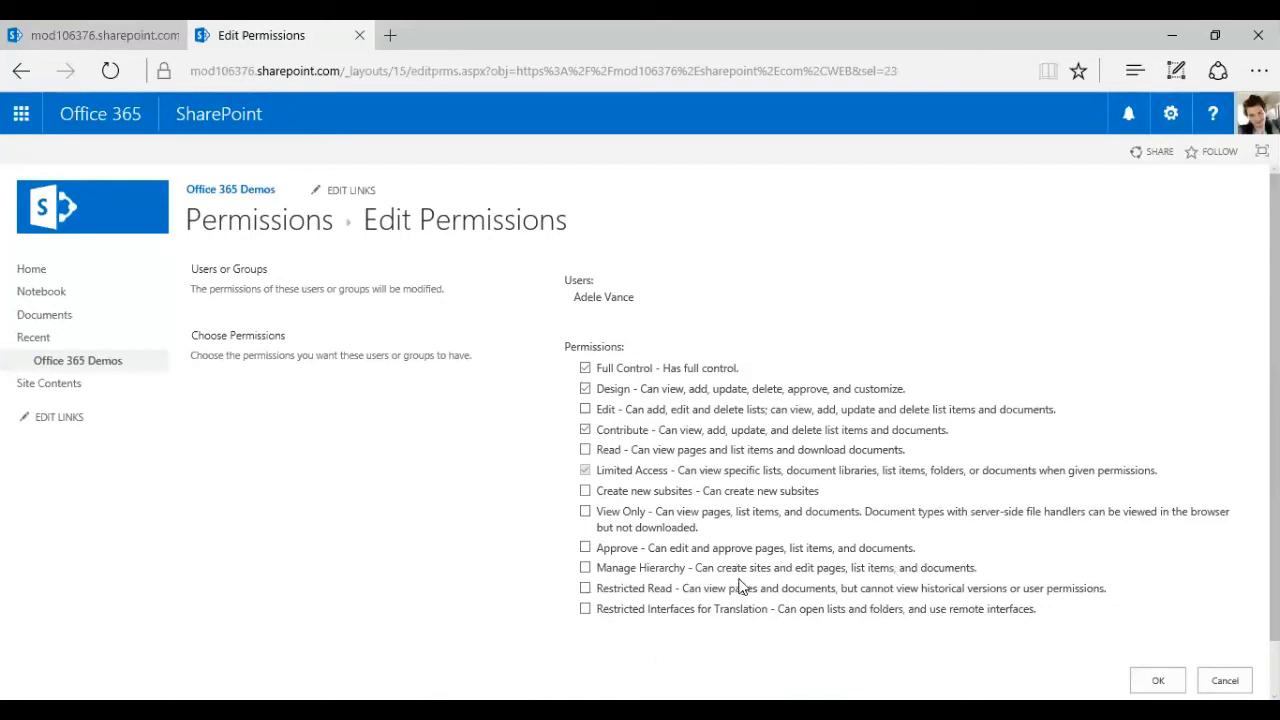
mouse_move(868, 590)
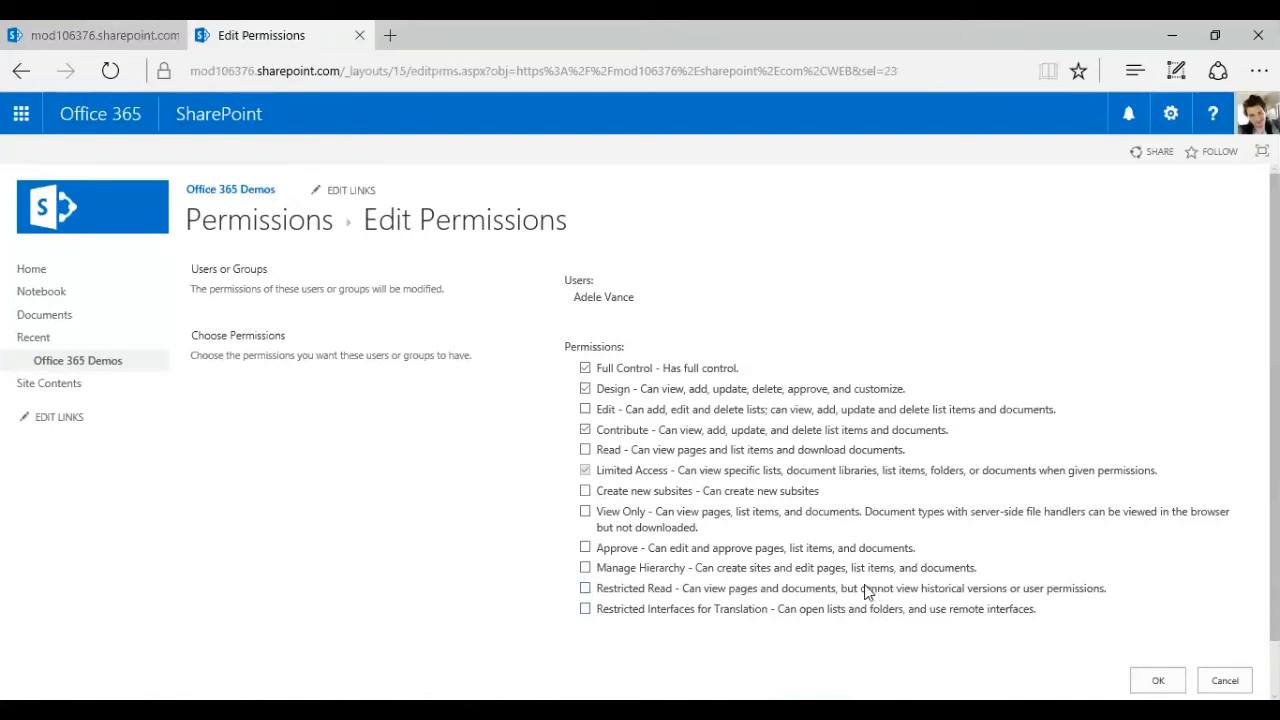
mouse_move(968, 583)
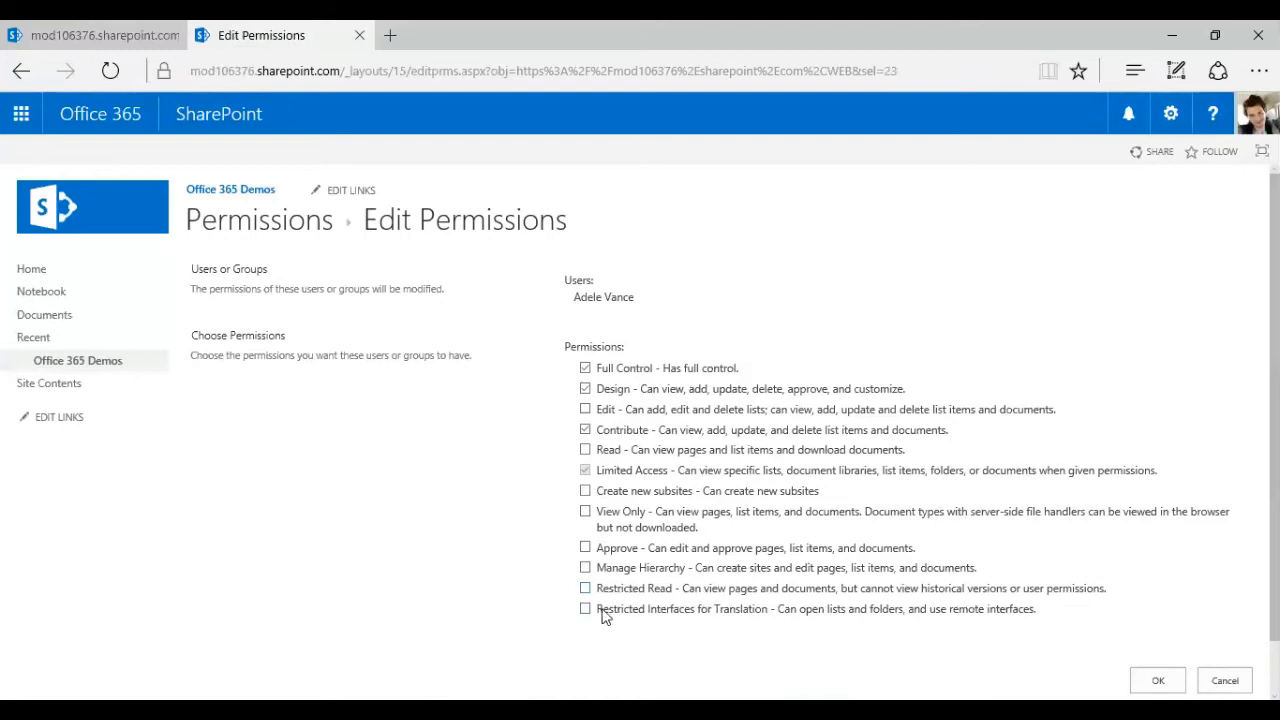
left_click(585, 608)
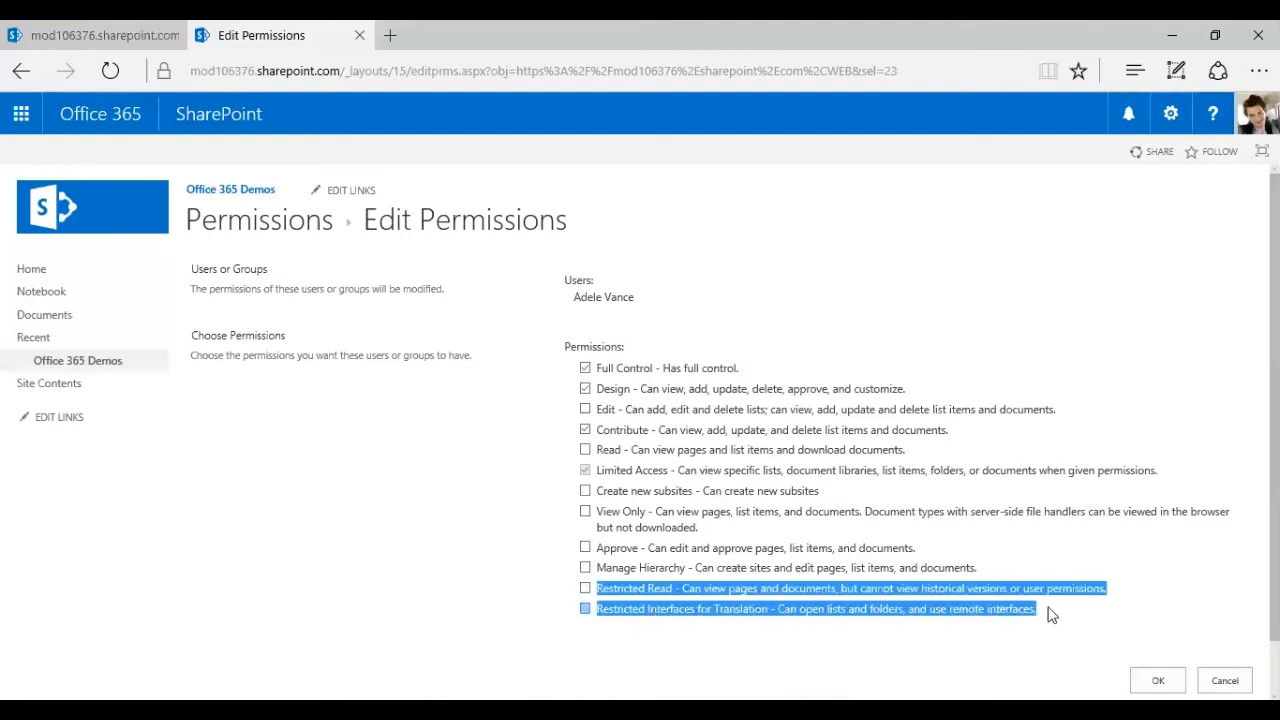
left_click(1068, 617)
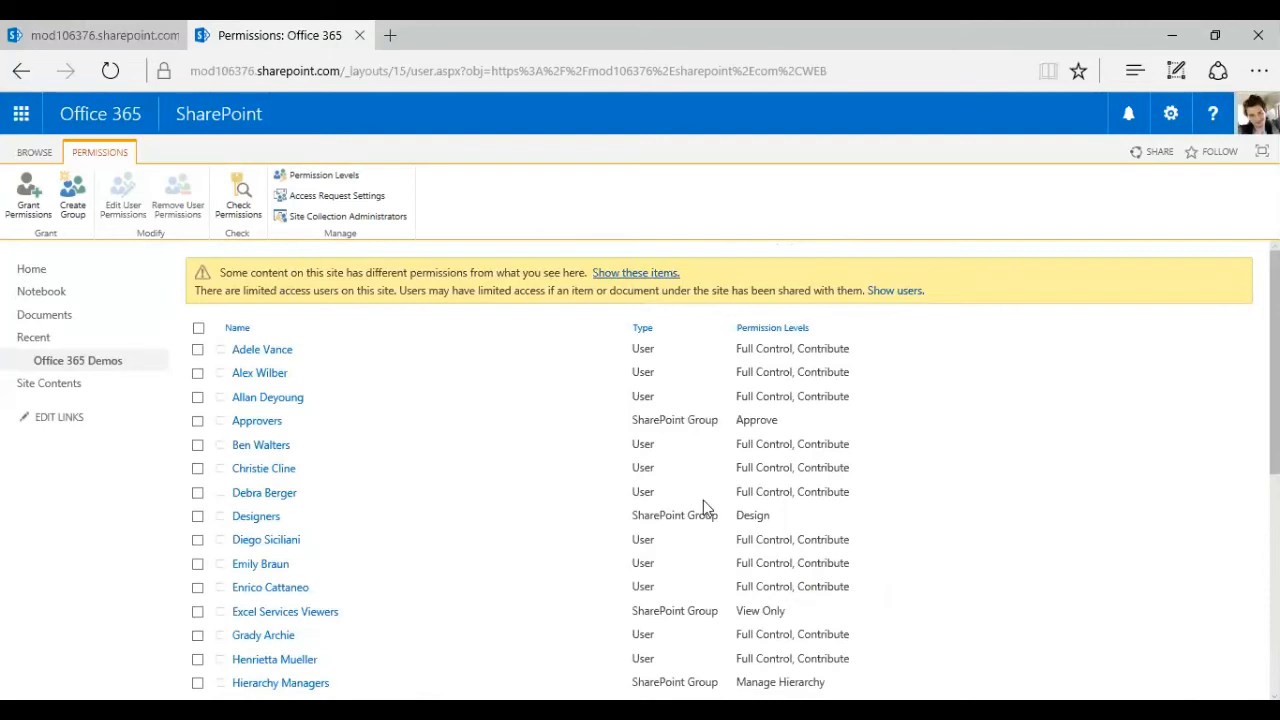
mouse_move(262, 349)
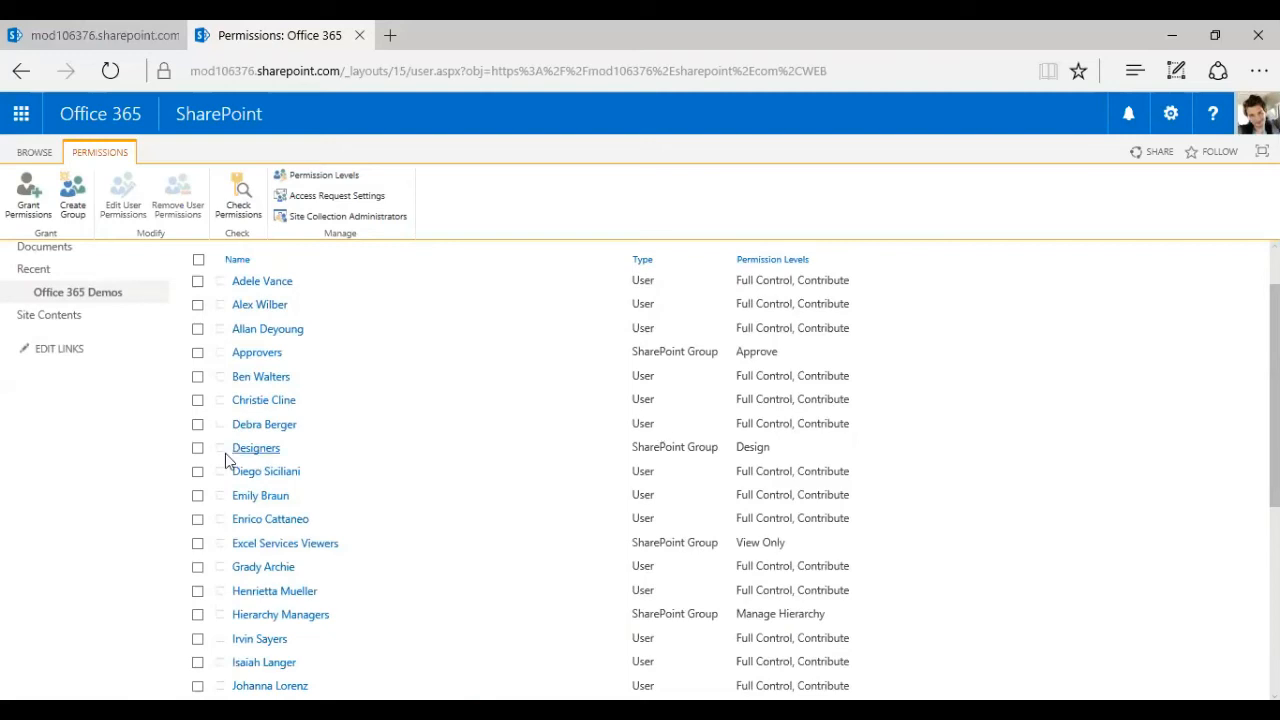
Step: Check the Designers group and start editing its user permissions
left_click(197, 447)
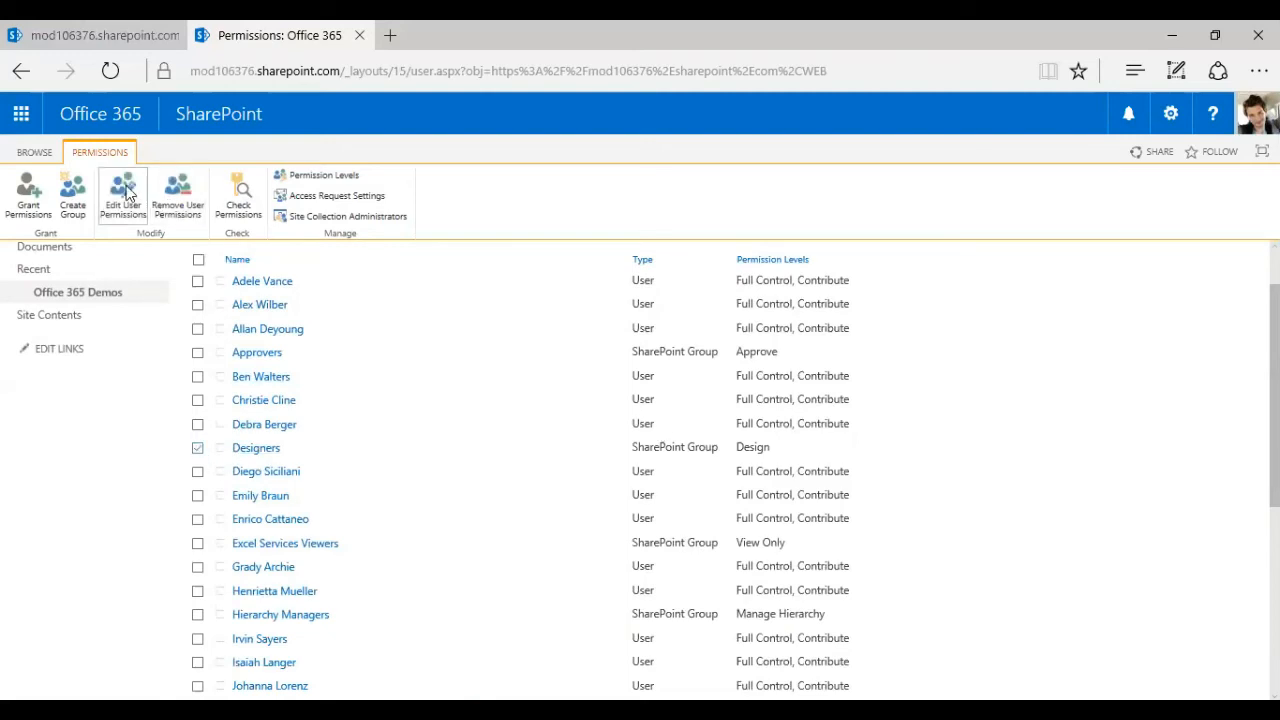
left_click(122, 195)
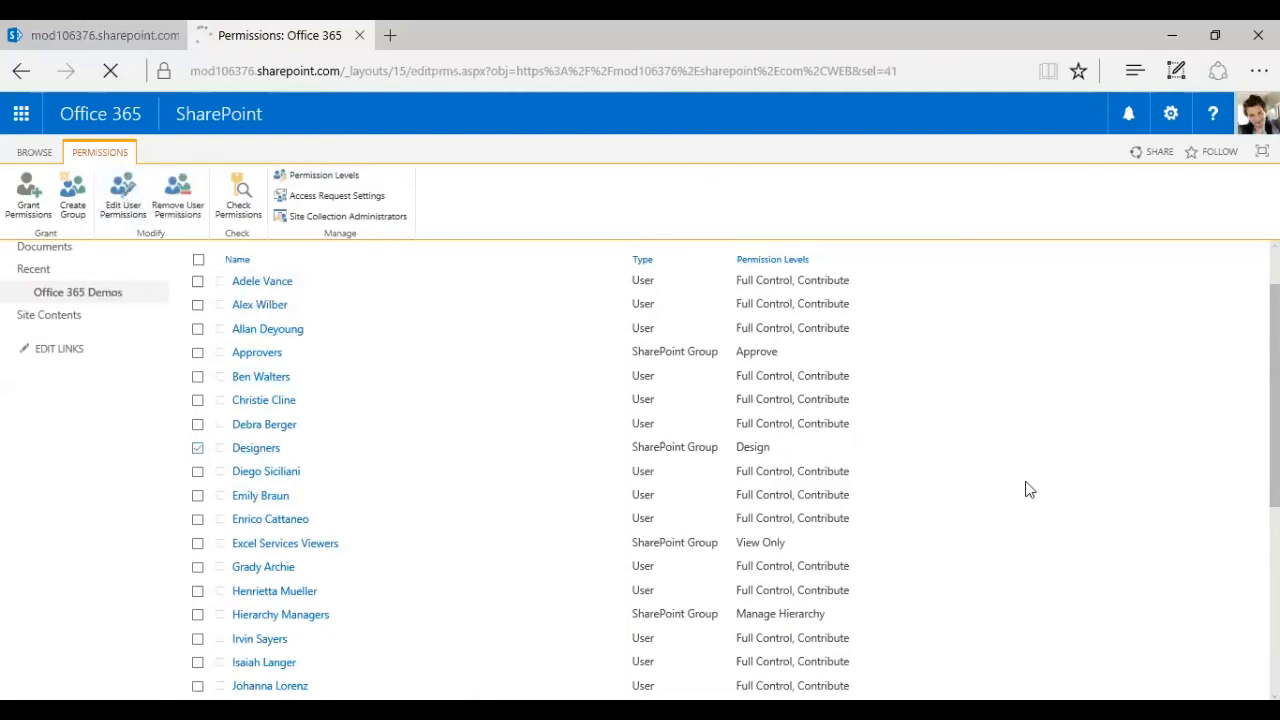
Step: Cancel the Designers permission edit, leaving only the Design level
left_click(122, 195)
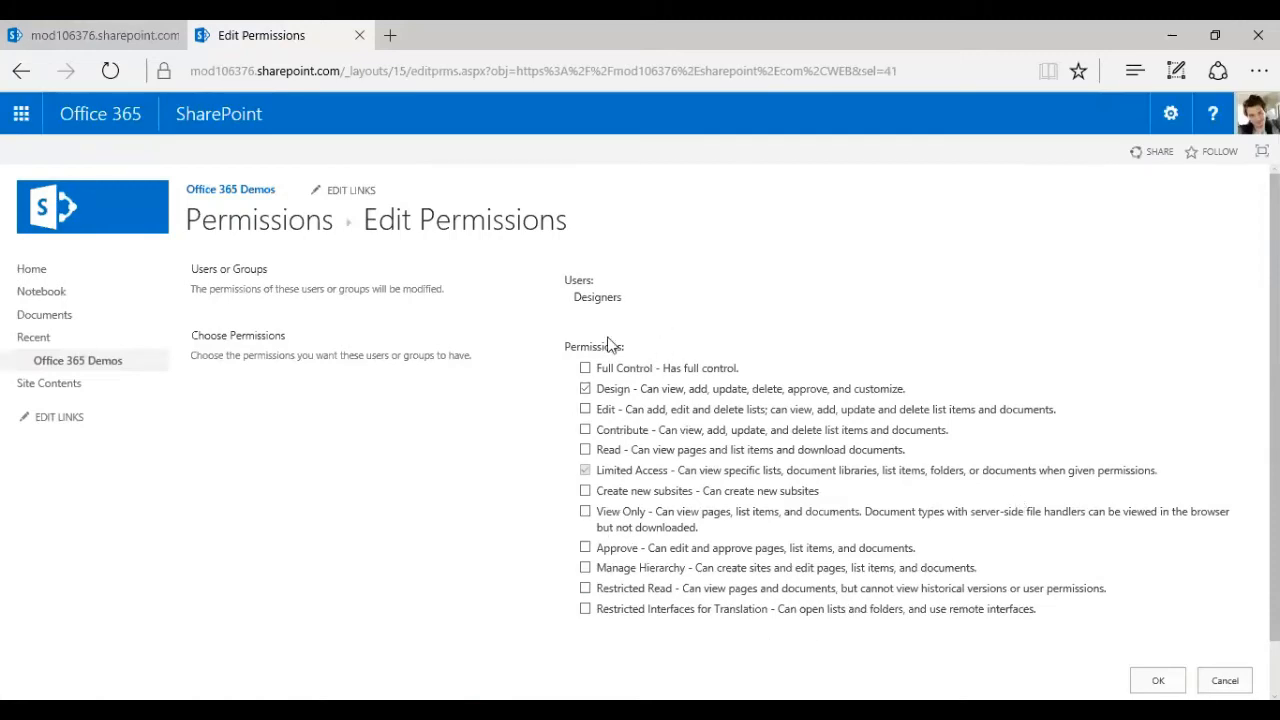
mouse_move(597, 315)
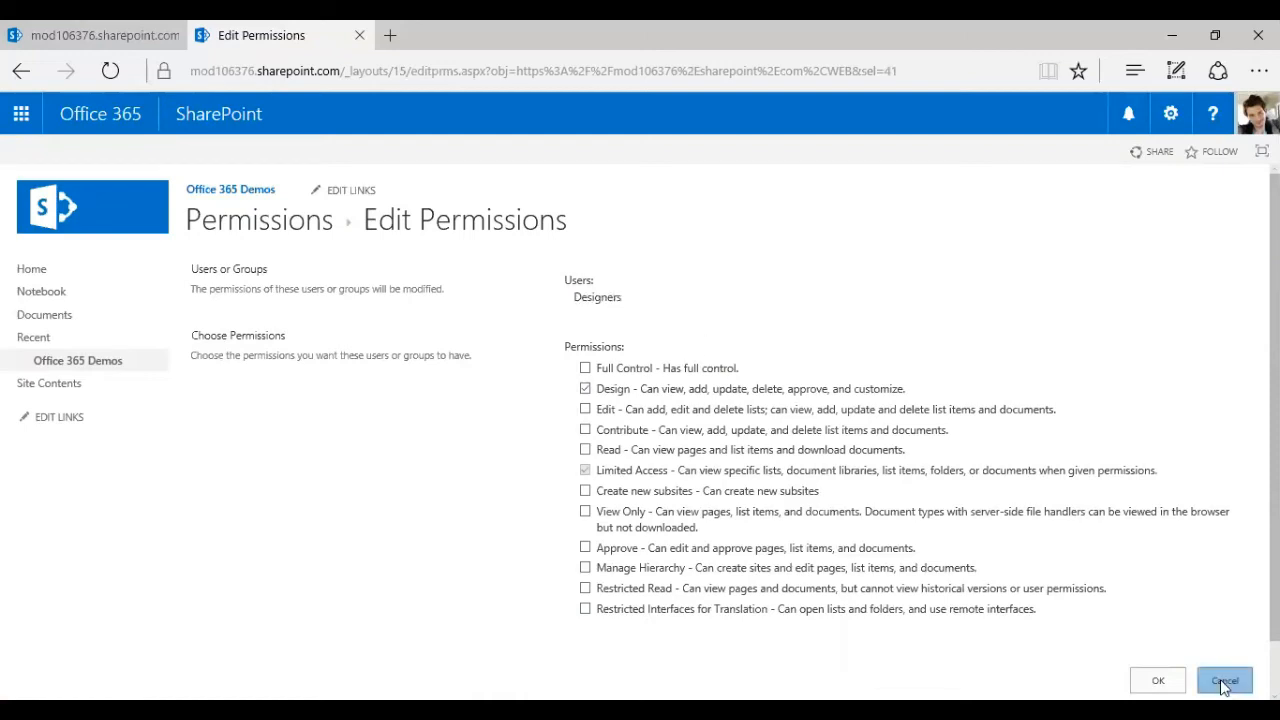
left_click(1224, 680)
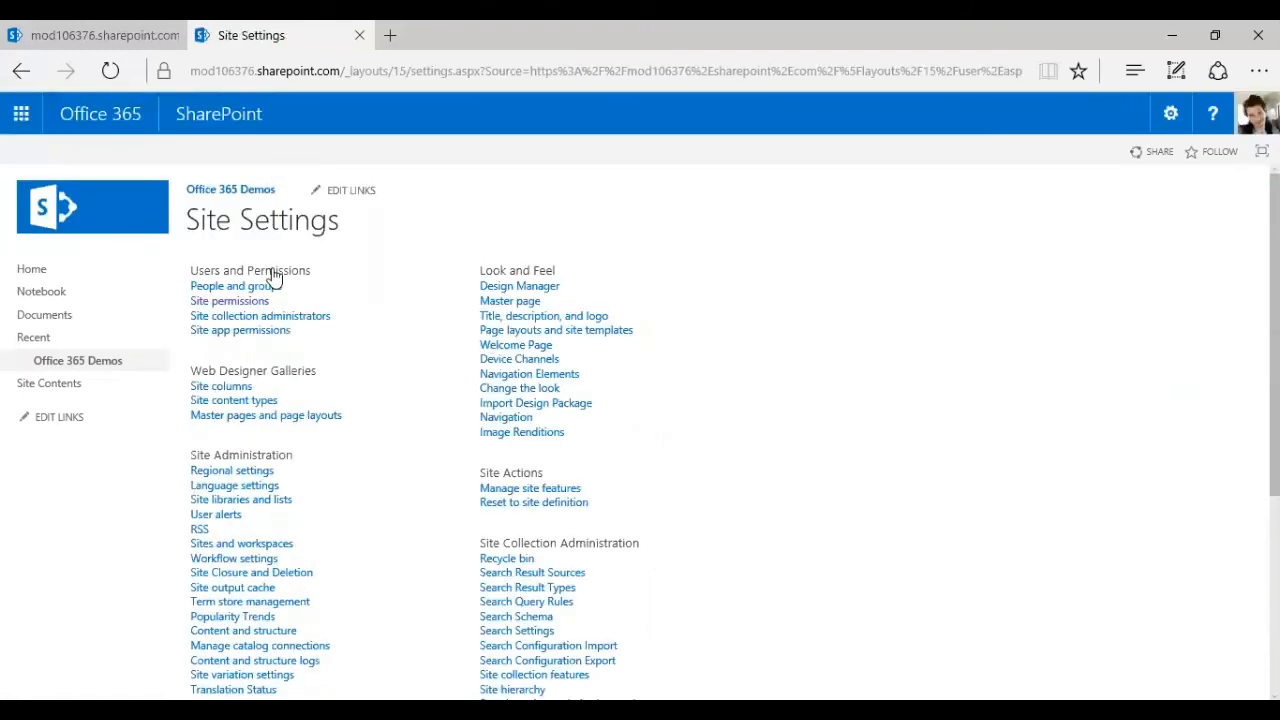
Step: Browse Team Site Members' About me, title and department details in People and groups
left_click(235, 285)
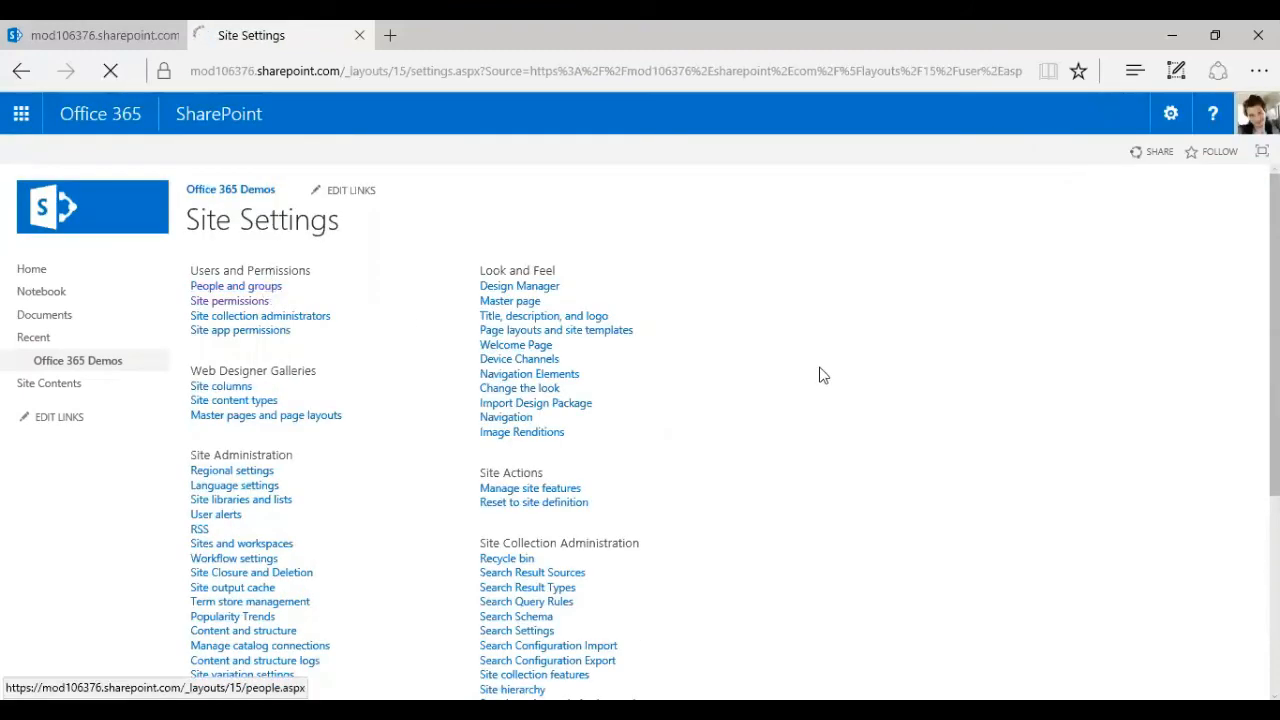
left_click(235, 285)
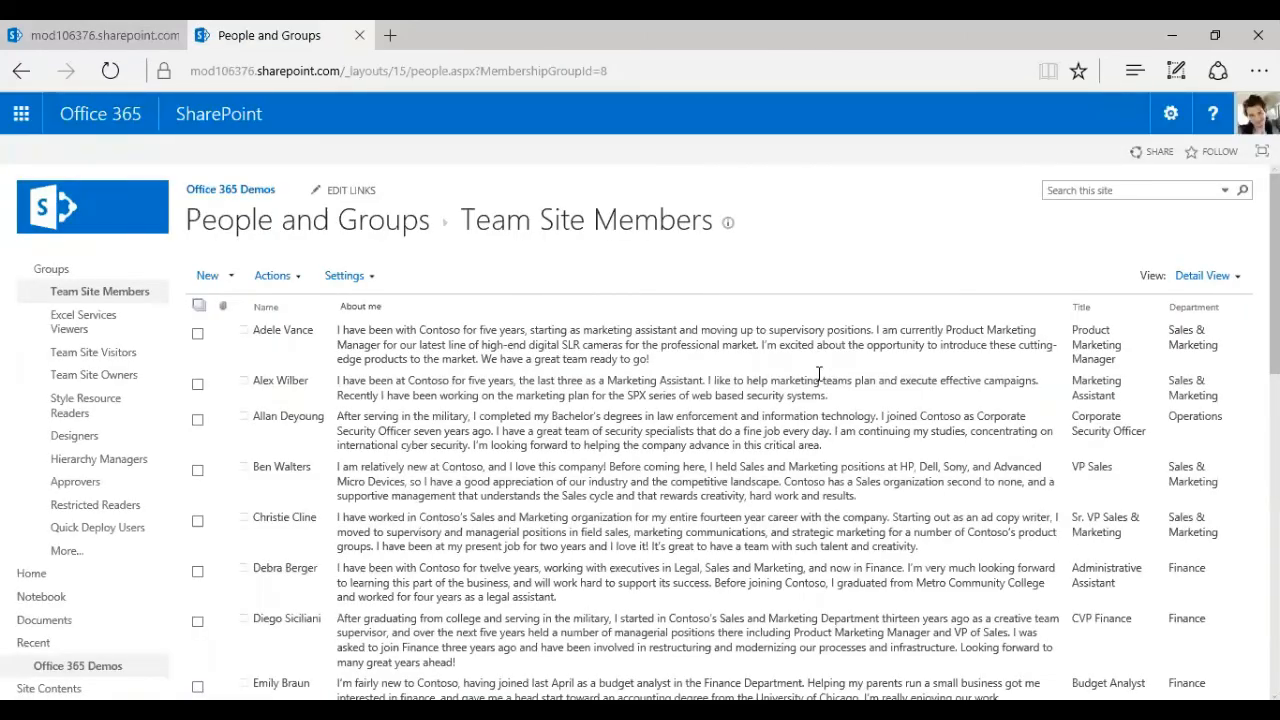
mouse_move(872, 275)
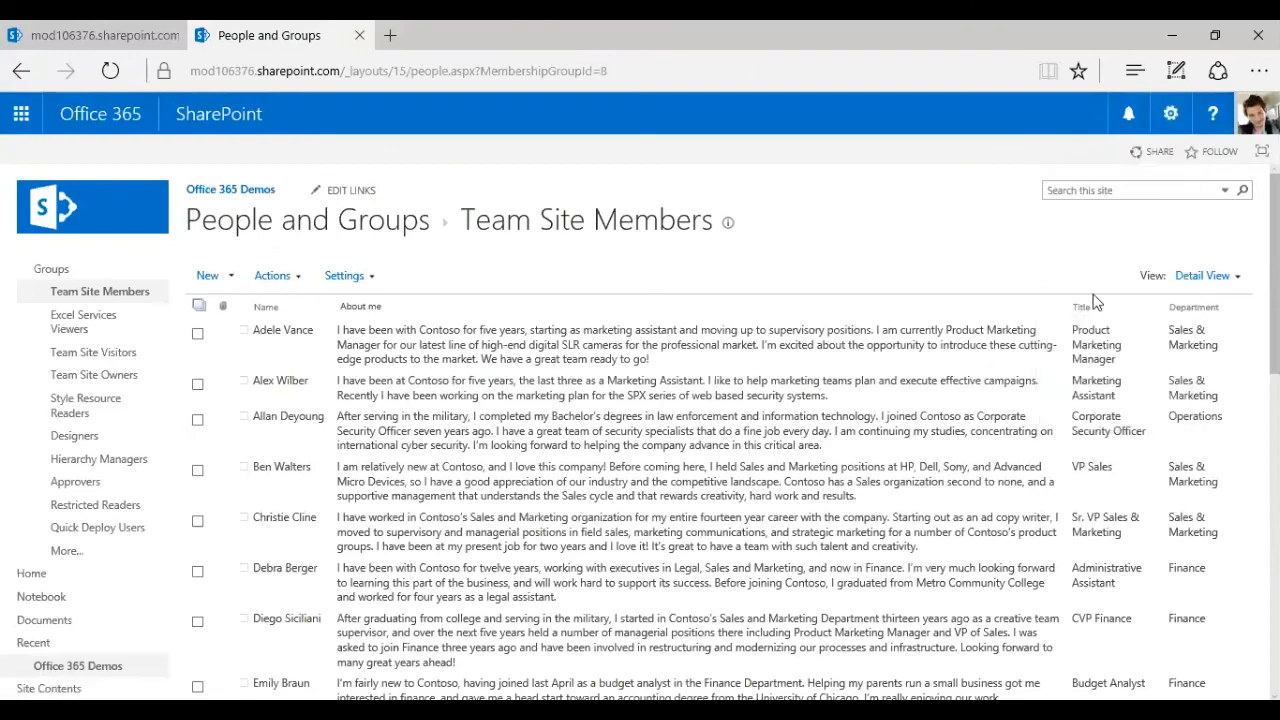
scroll("down", 3)
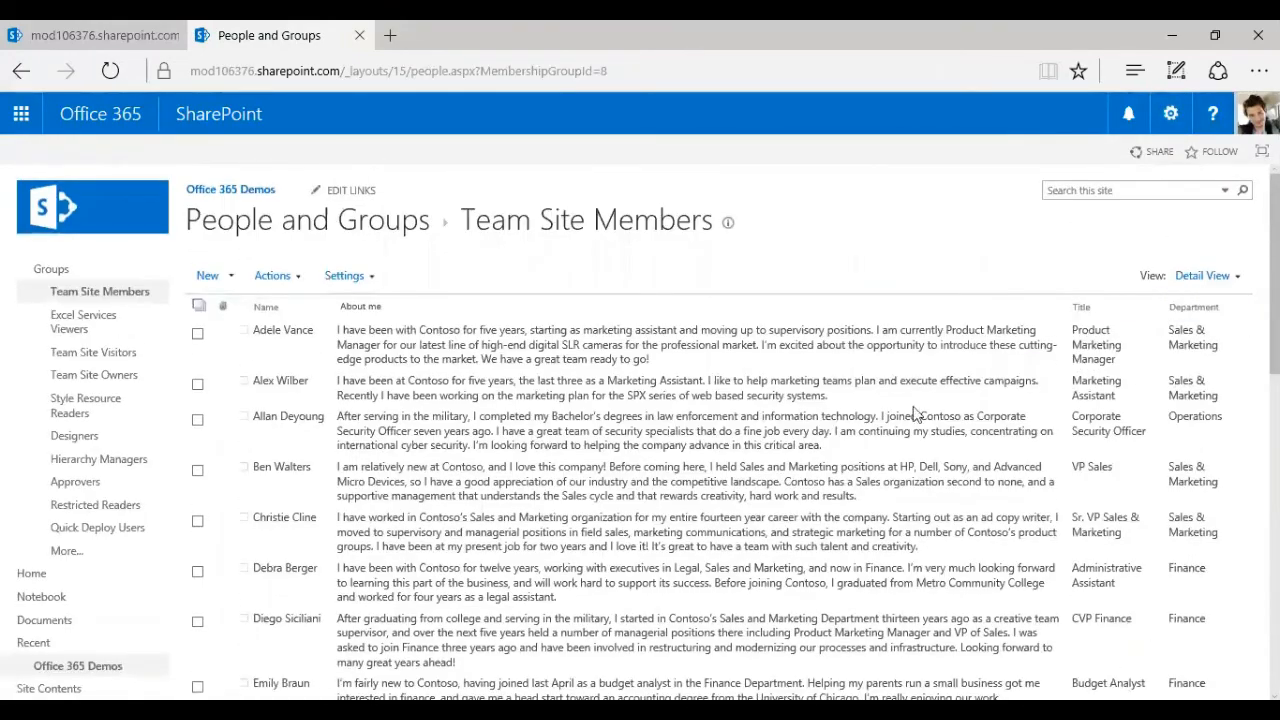
mouse_move(285, 345)
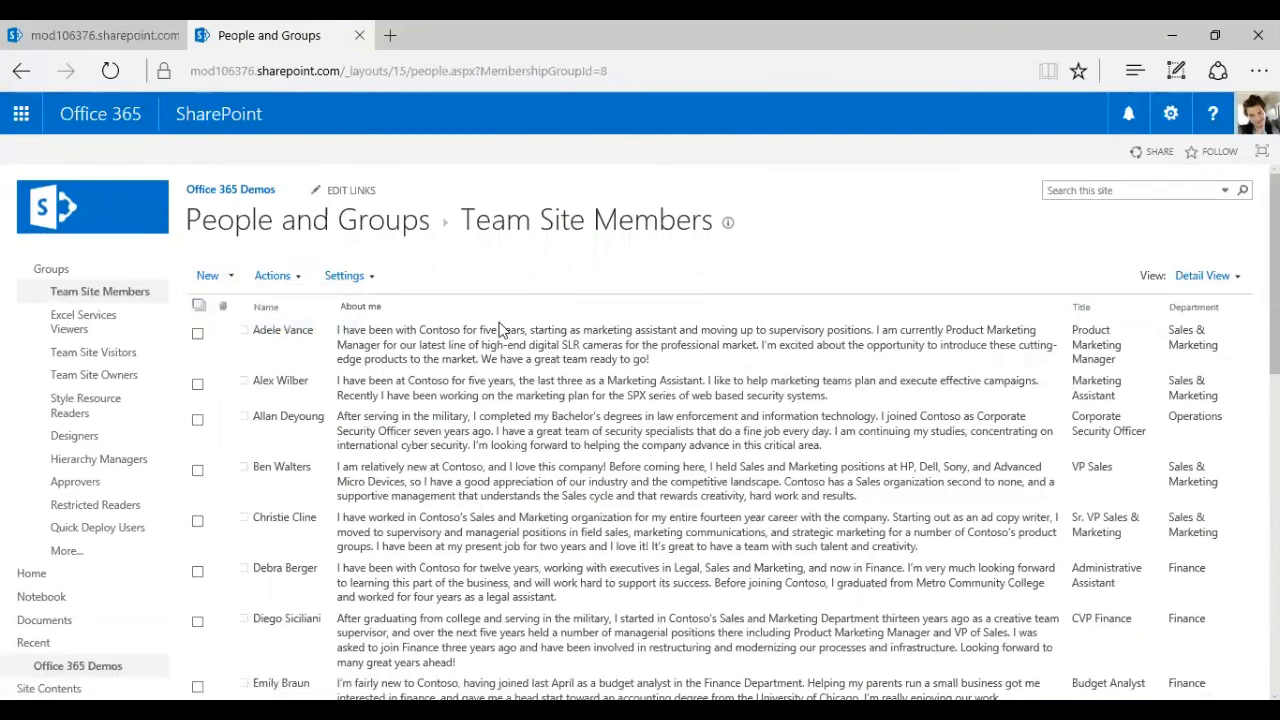
scroll("down", 3)
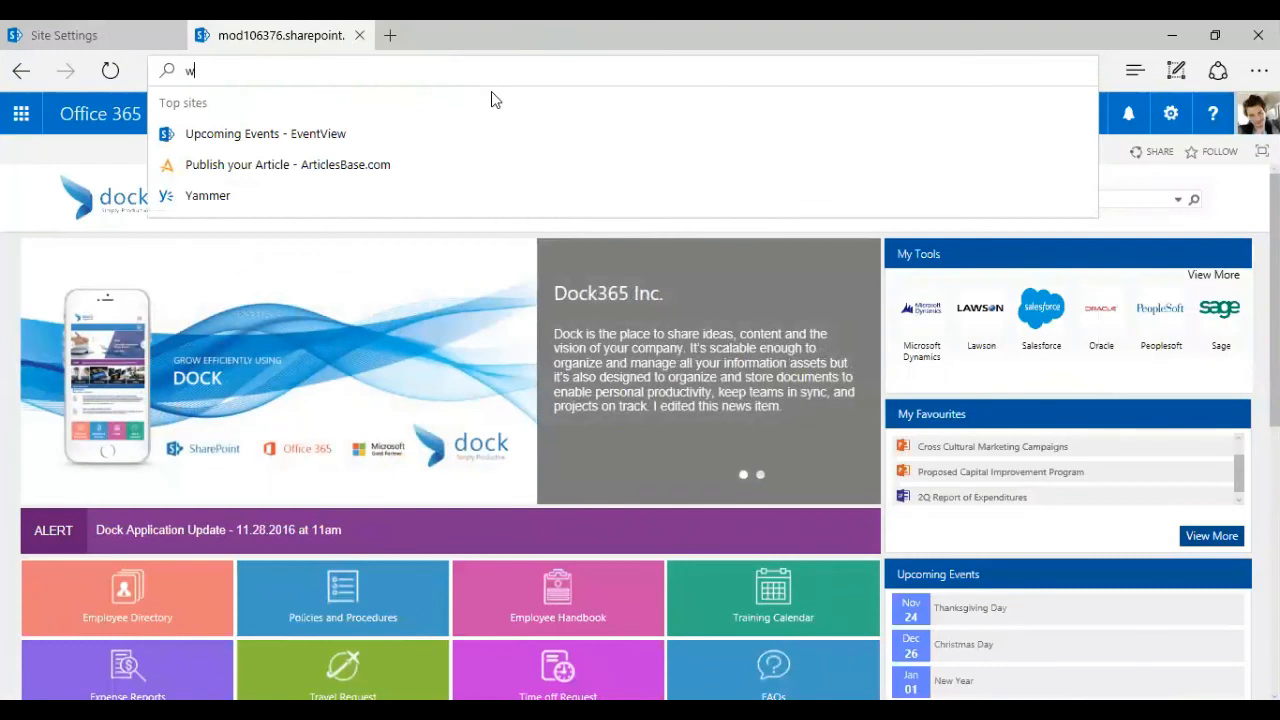
type("ww.sh")
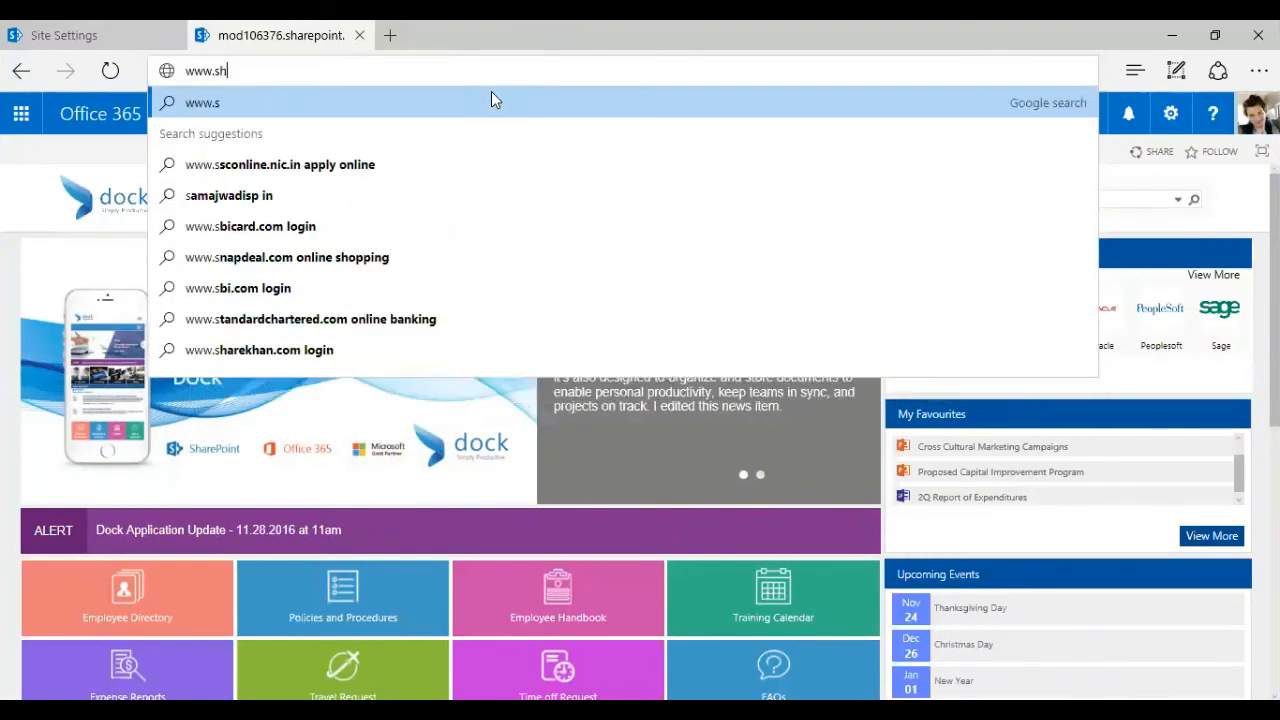